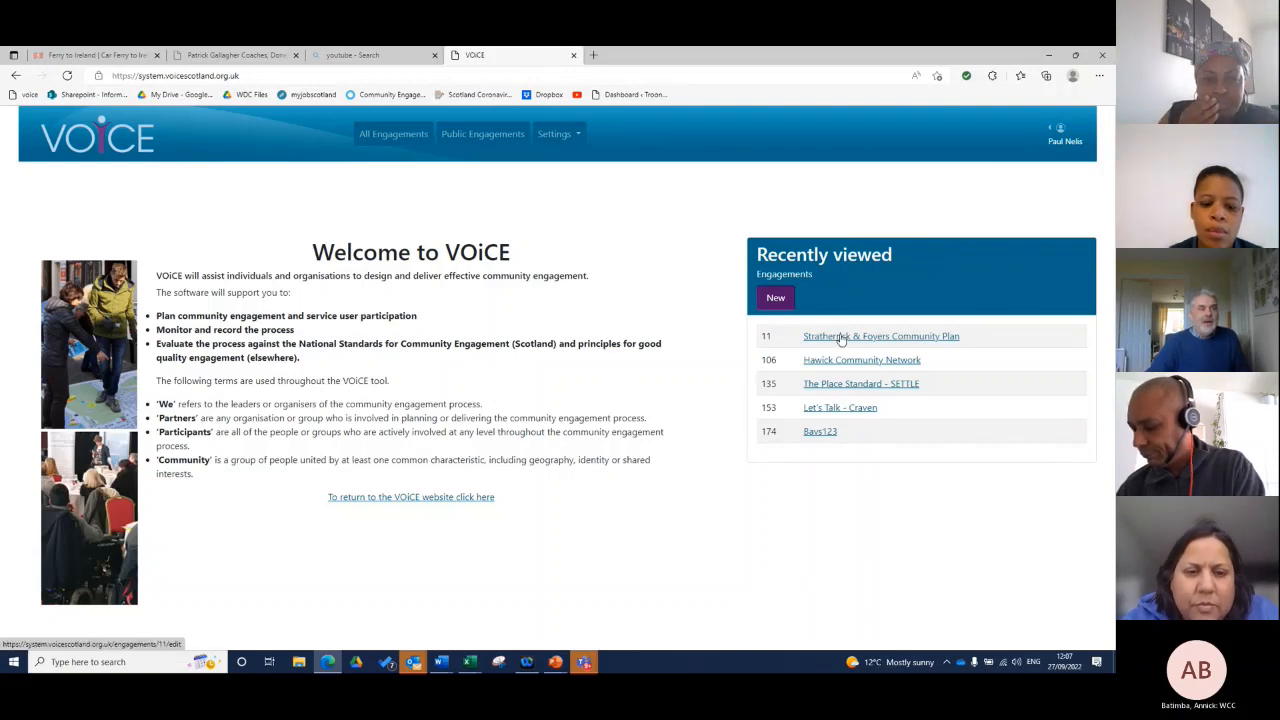
- Open the Stratherrick & Foyers Community Plan engagement from the recently viewed list
{"action": "left_click", "coordinate": [880, 336]}
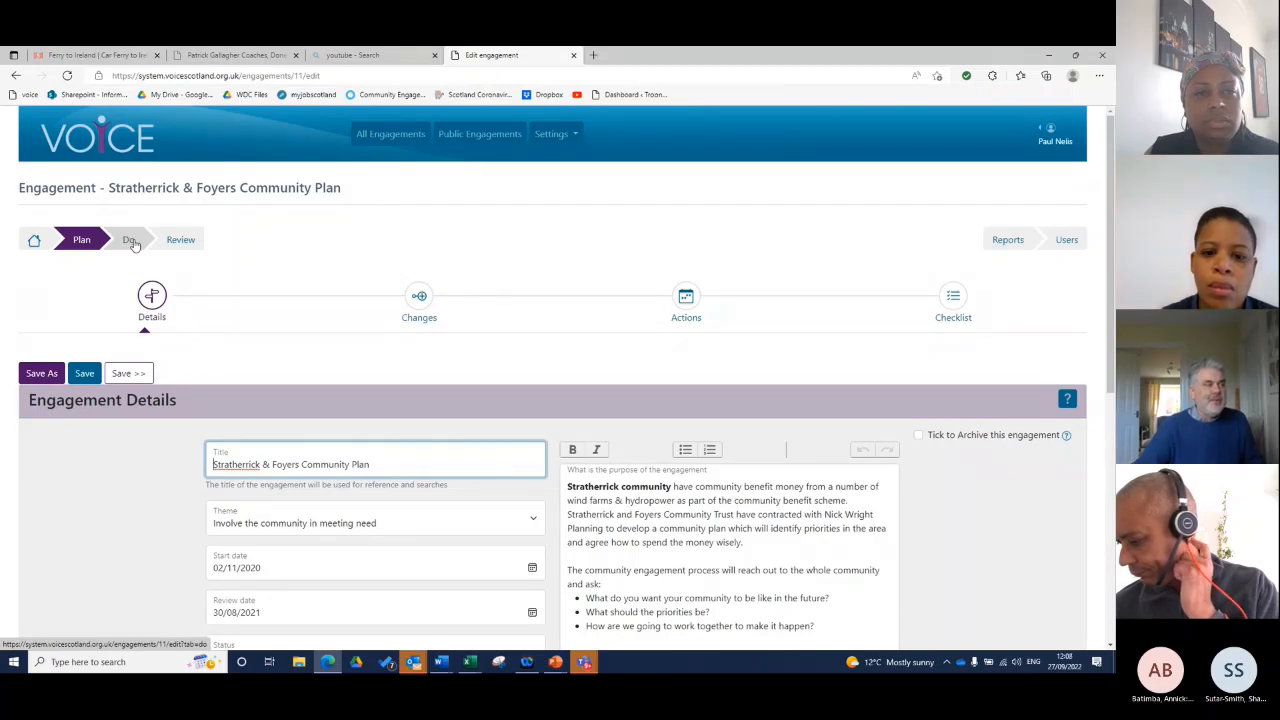
- Move to the Review stage and read through the evidence-collection note and Standards scores
{"action": "left_click", "coordinate": [180, 240]}
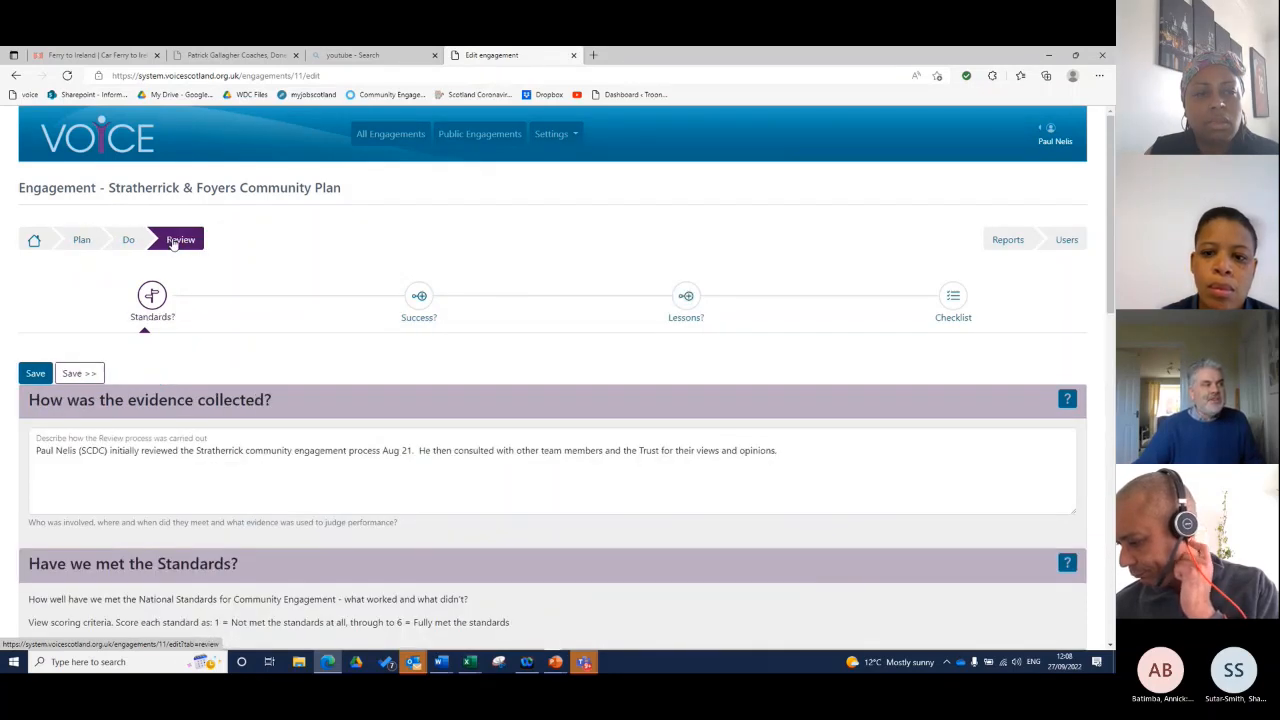
{"action": "scroll", "scroll_direction": "down", "scroll_amount": 3}
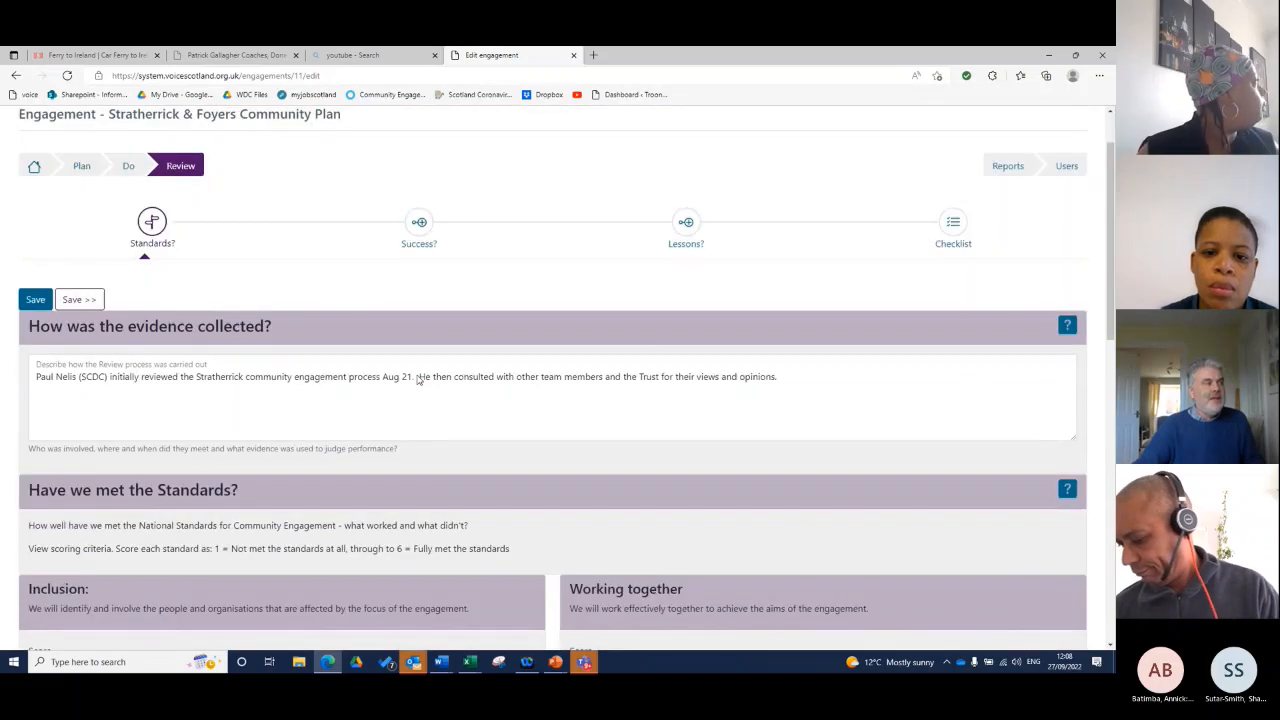
{"action": "scroll", "scroll_direction": "down", "scroll_amount": 3}
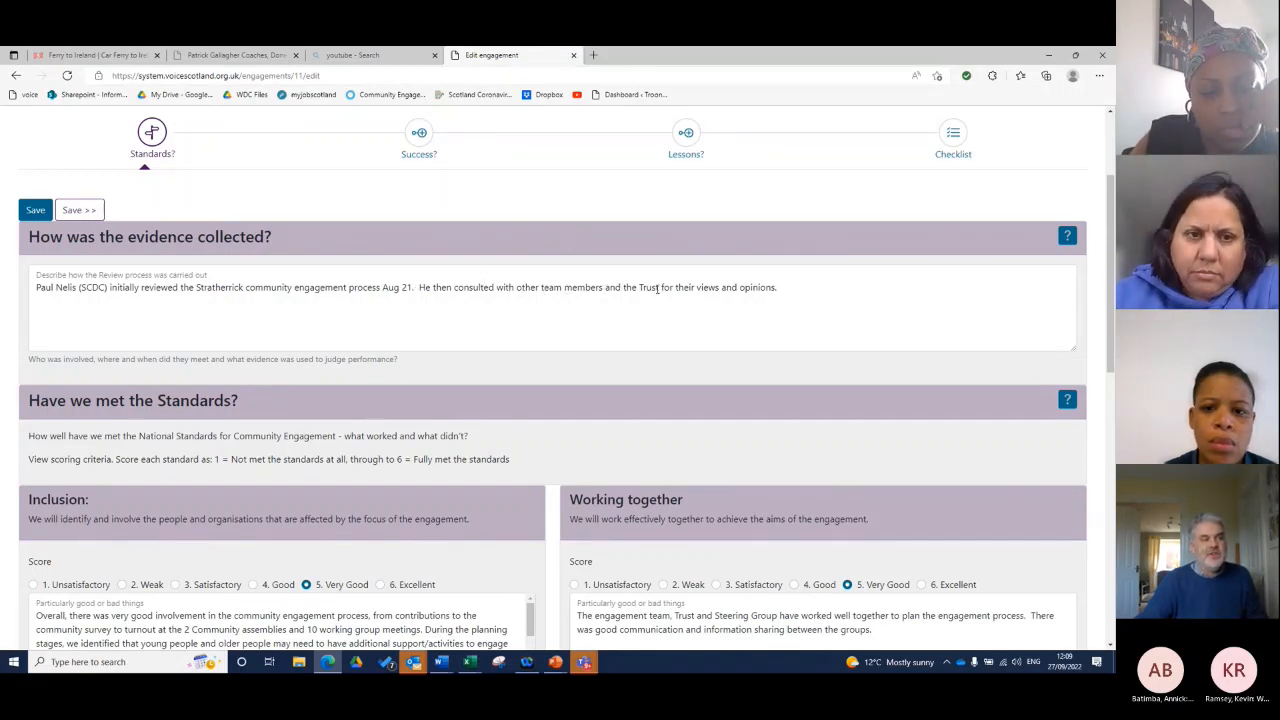
{"action": "scroll", "scroll_direction": "down", "scroll_amount": 3}
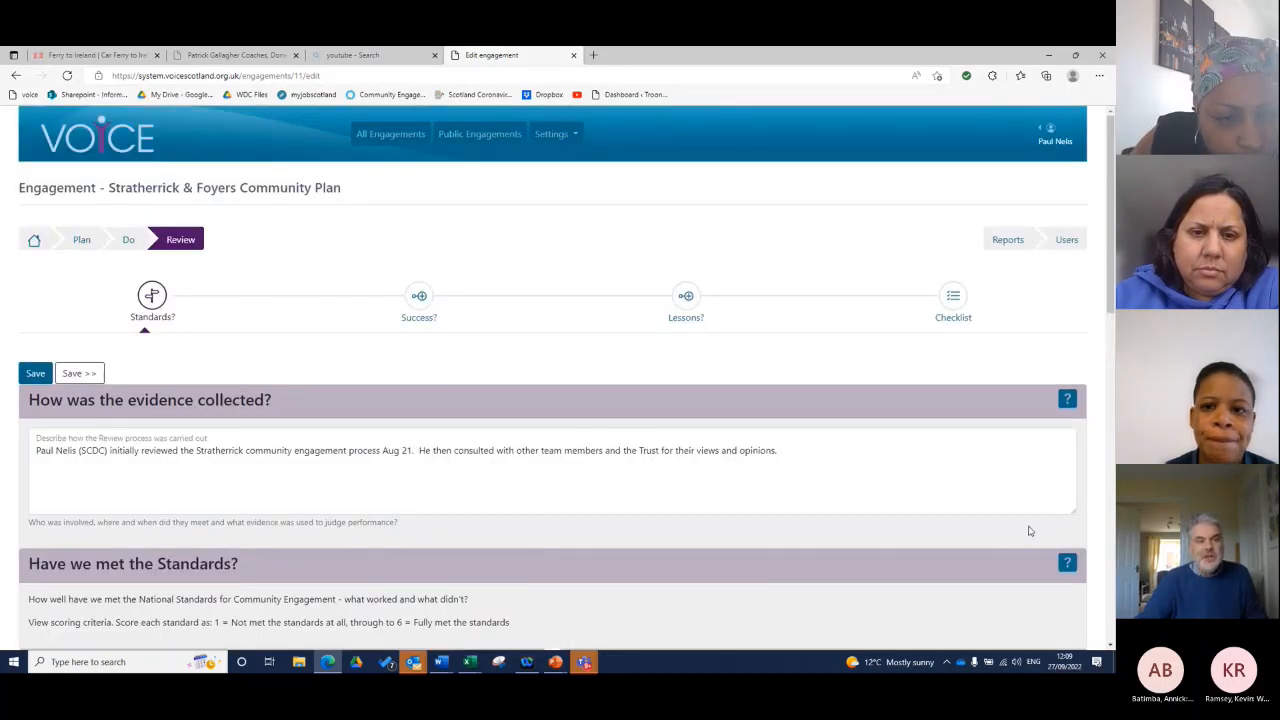
{"action": "left_click", "coordinate": [1068, 400]}
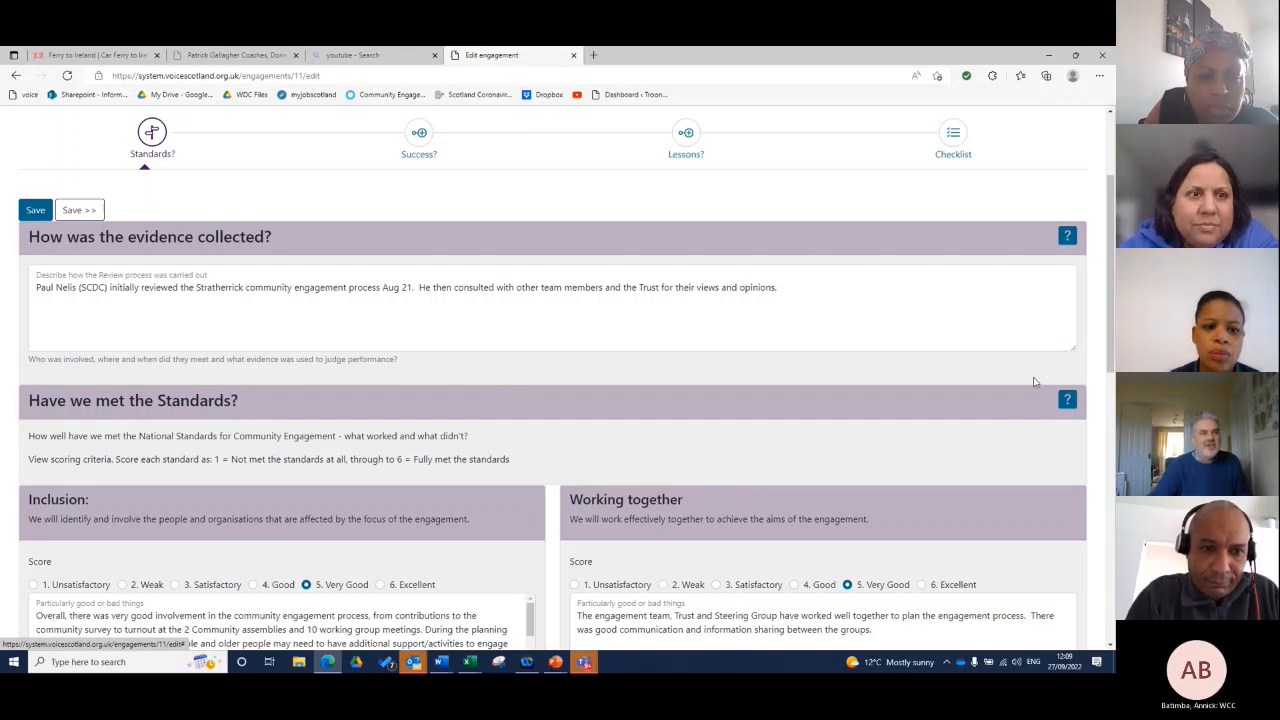
{"action": "left_click", "coordinate": [1068, 400]}
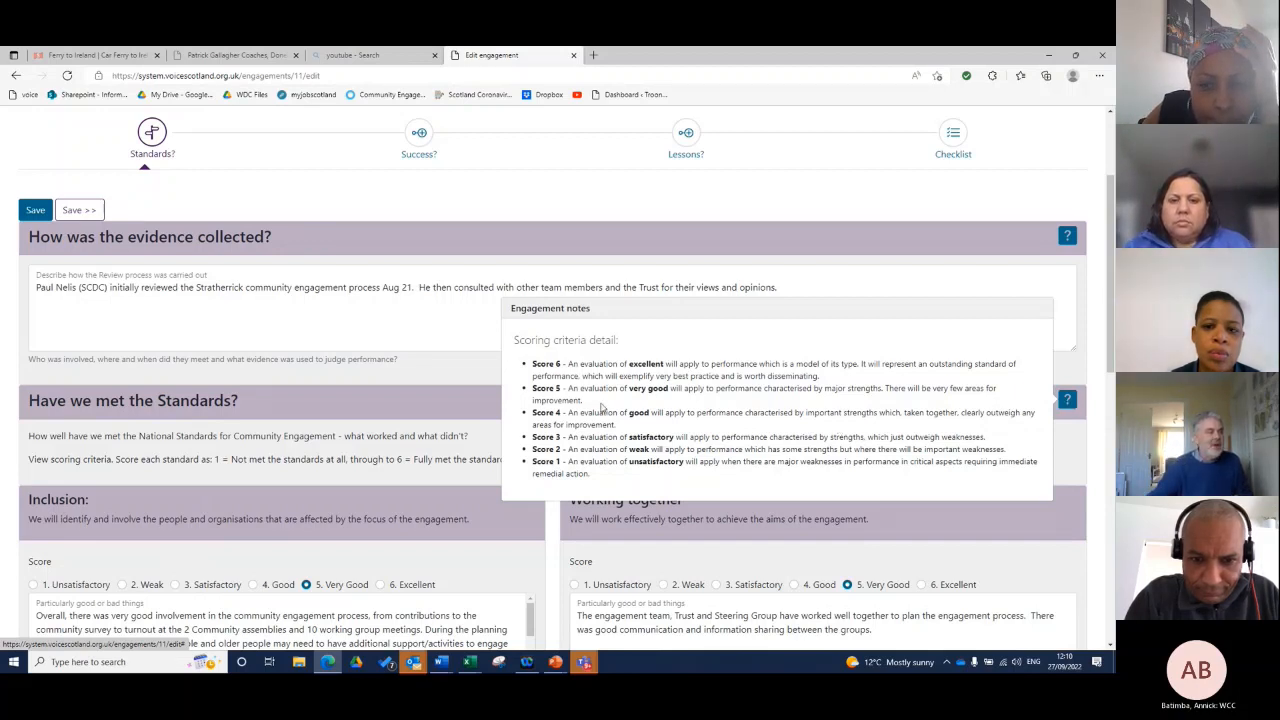
{"action": "left_click", "coordinate": [400, 316]}
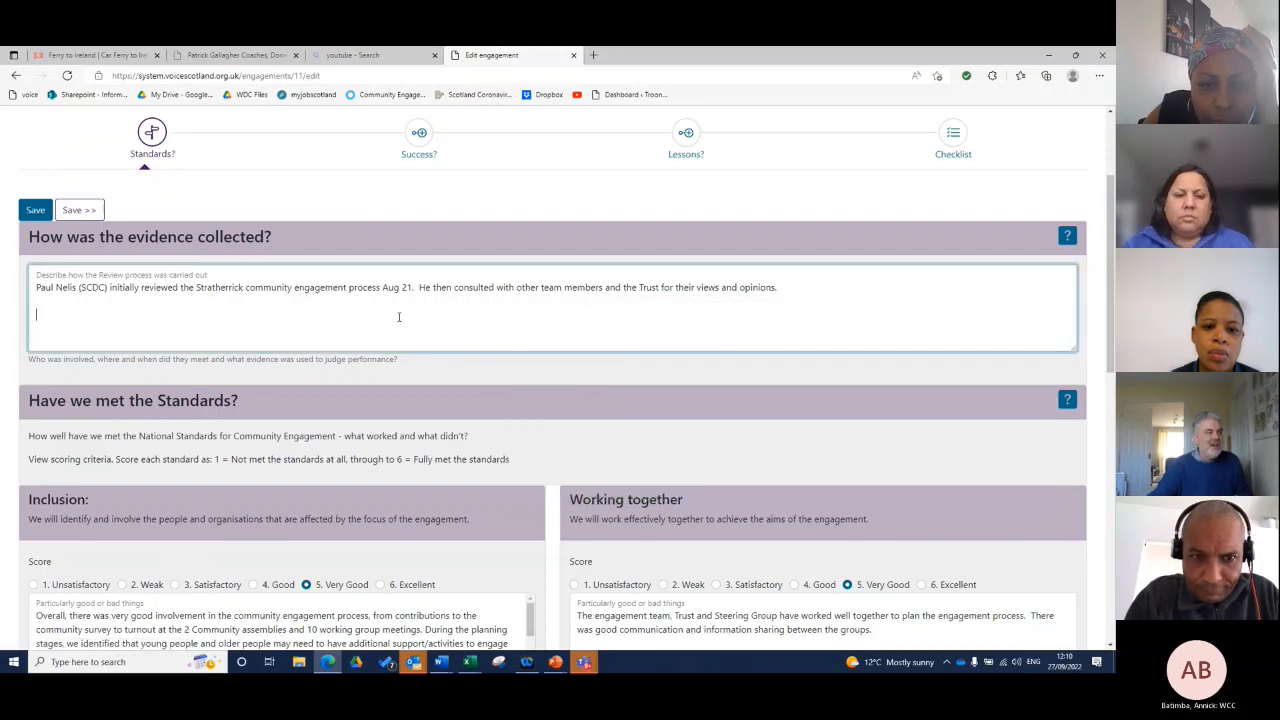
{"action": "scroll", "scroll_direction": "down", "scroll_amount": 3}
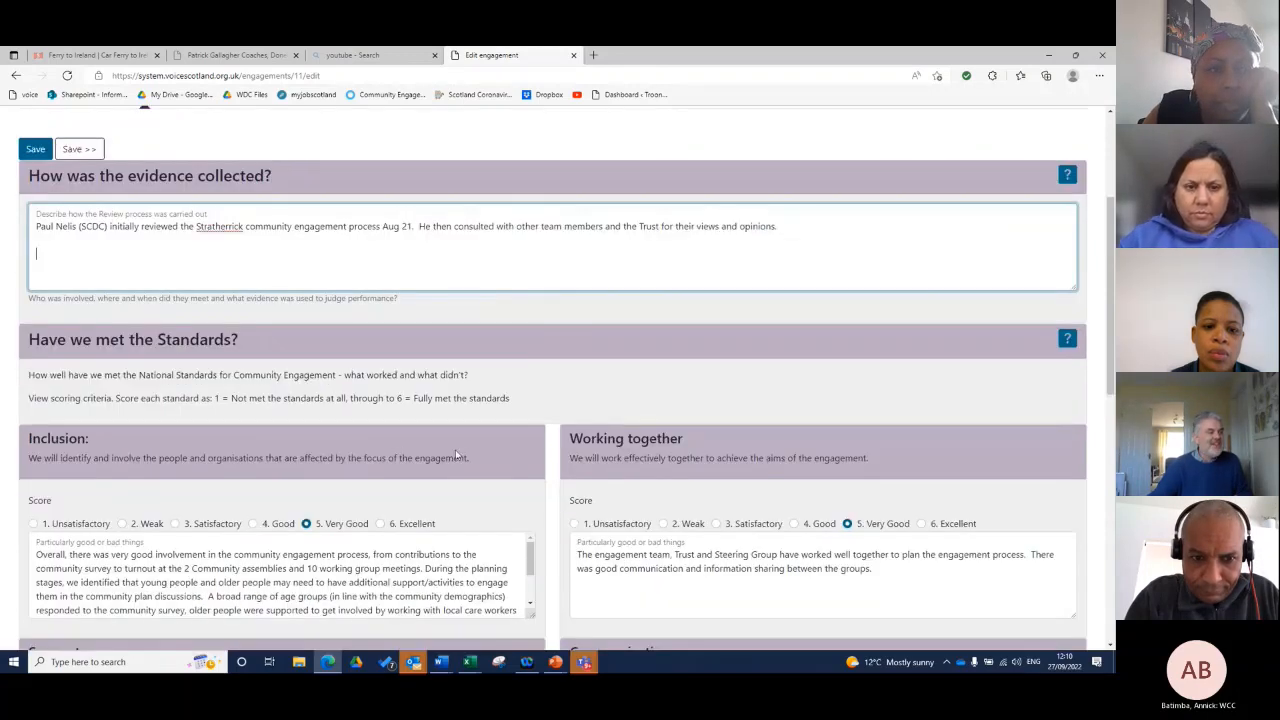
{"action": "scroll", "scroll_direction": "down", "scroll_amount": 3}
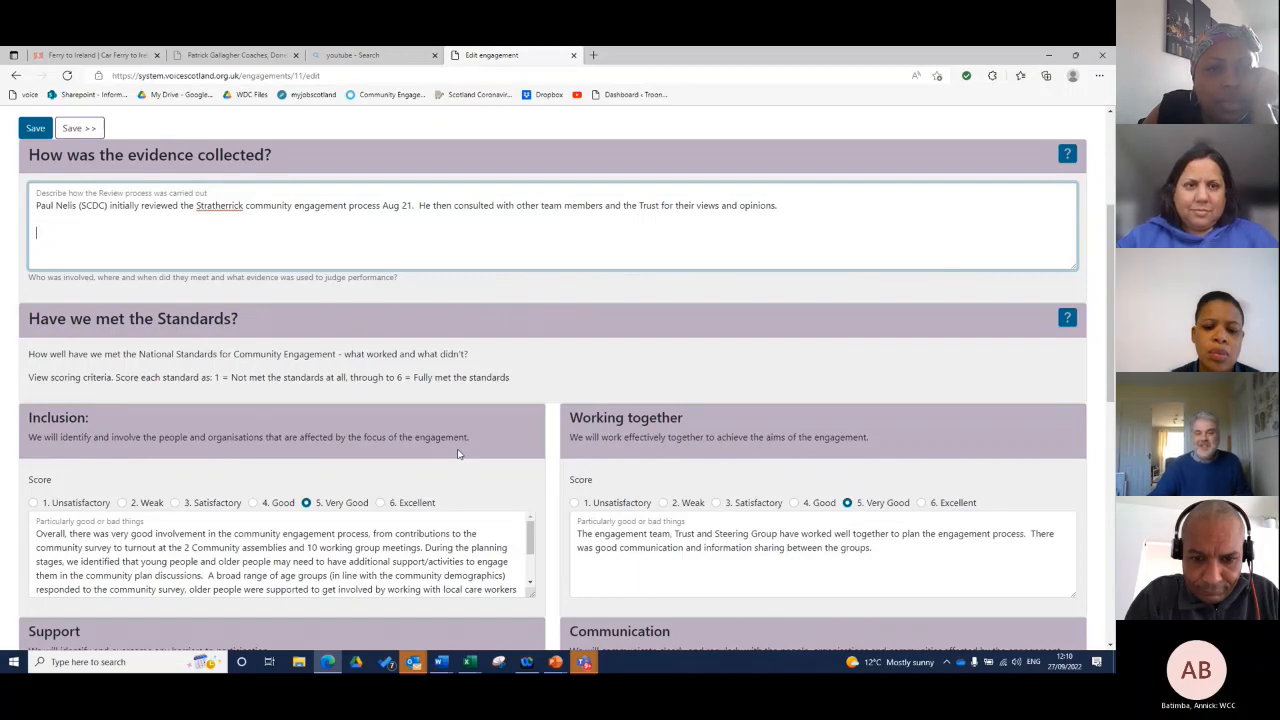
{"action": "scroll", "scroll_direction": "down", "scroll_amount": 3}
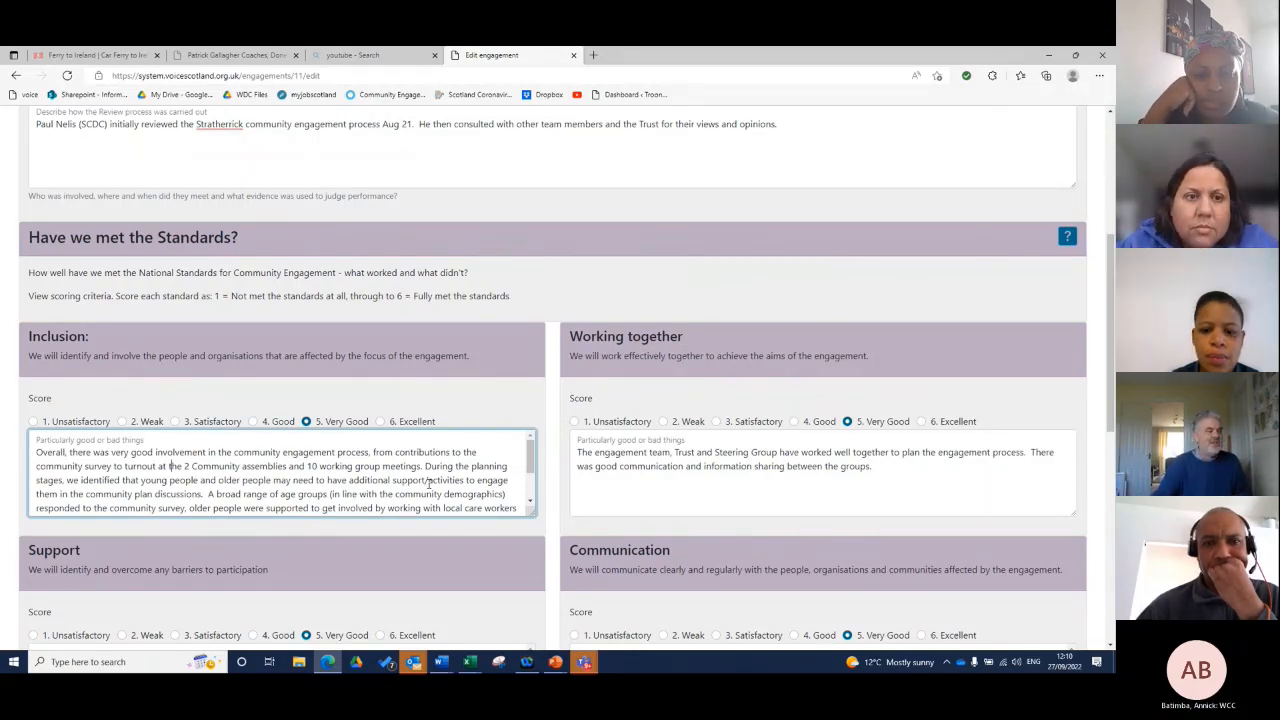
{"action": "scroll", "scroll_direction": "down", "scroll_amount": 3}
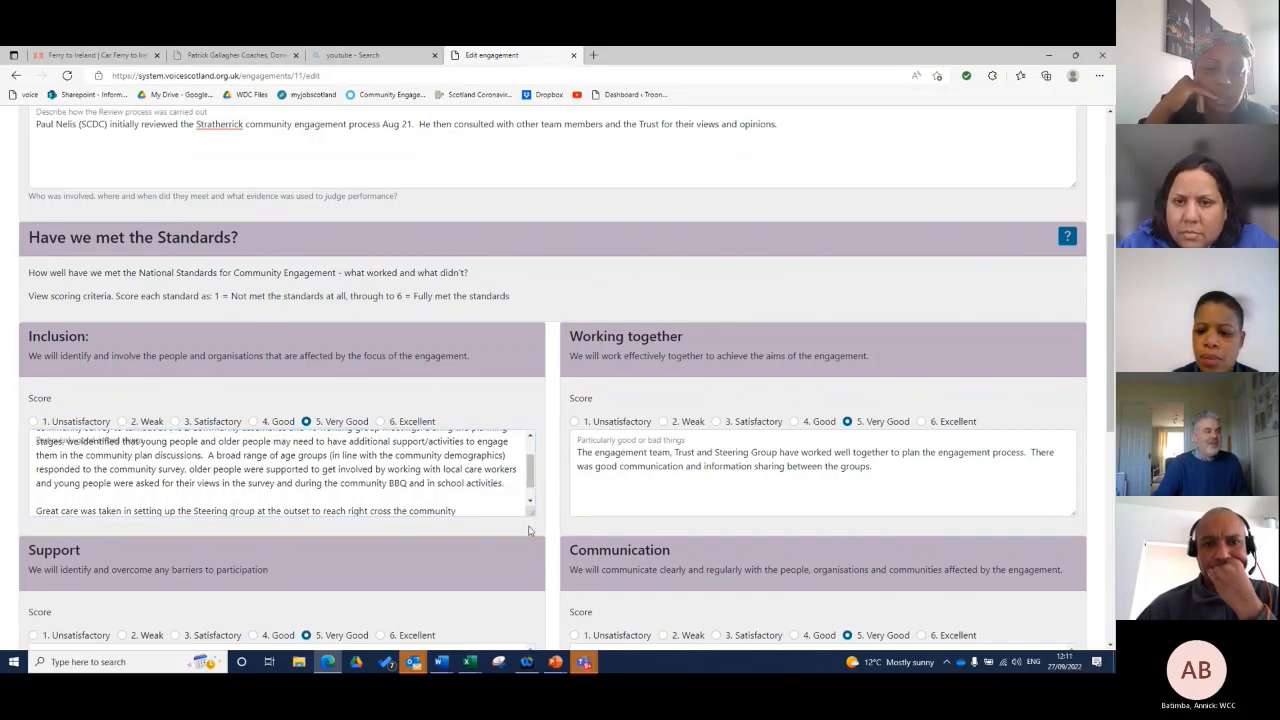
{"action": "left_click", "coordinate": [280, 476]}
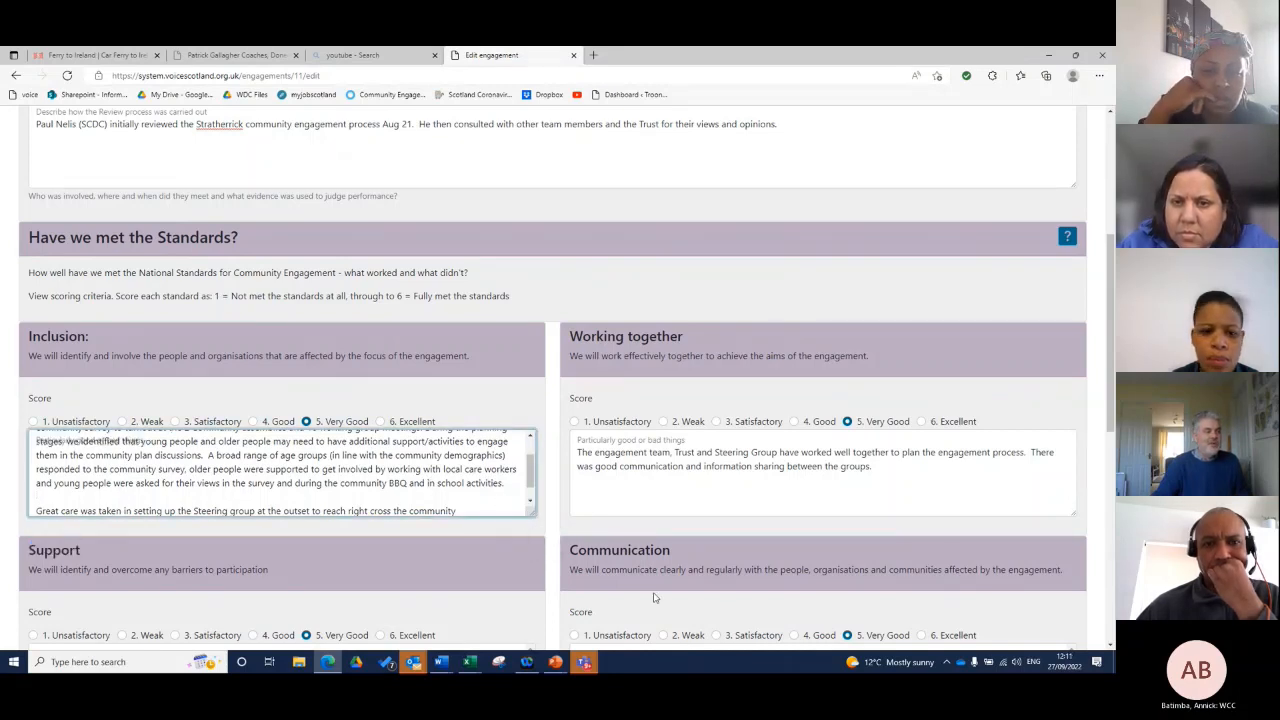
{"action": "scroll", "scroll_direction": "down", "scroll_amount": 3}
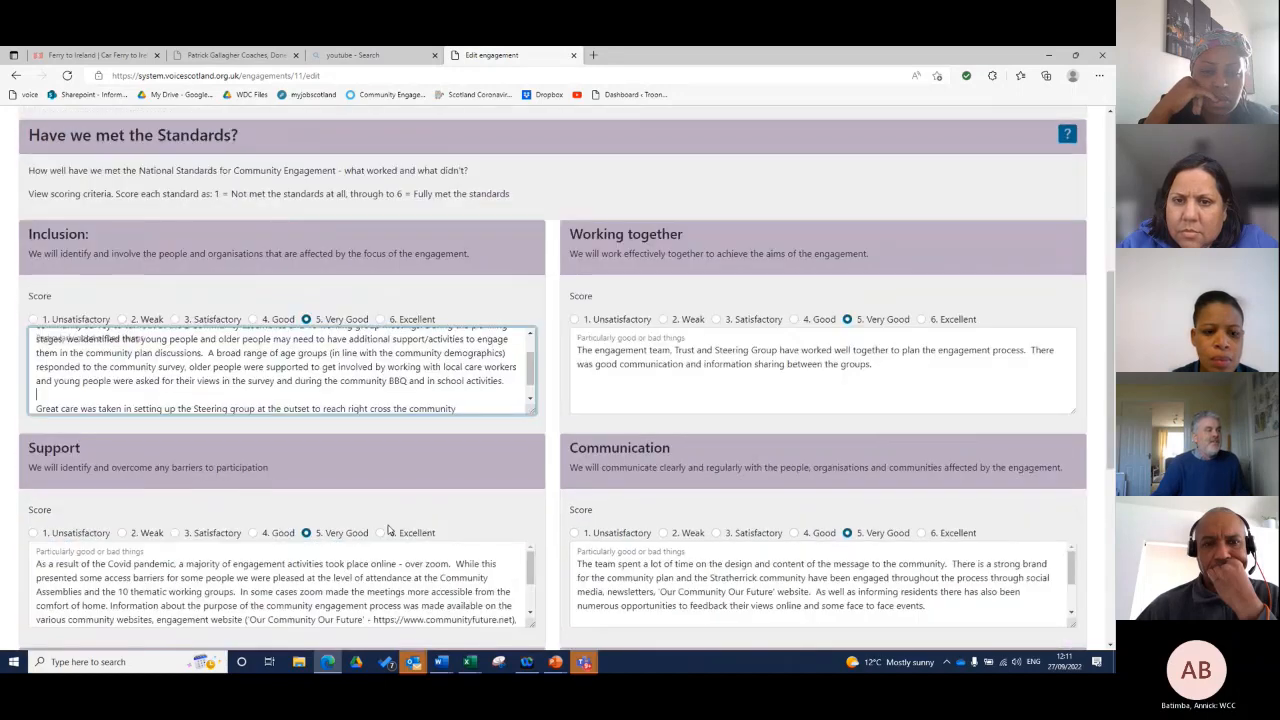
{"action": "scroll", "scroll_direction": "down", "scroll_amount": 3}
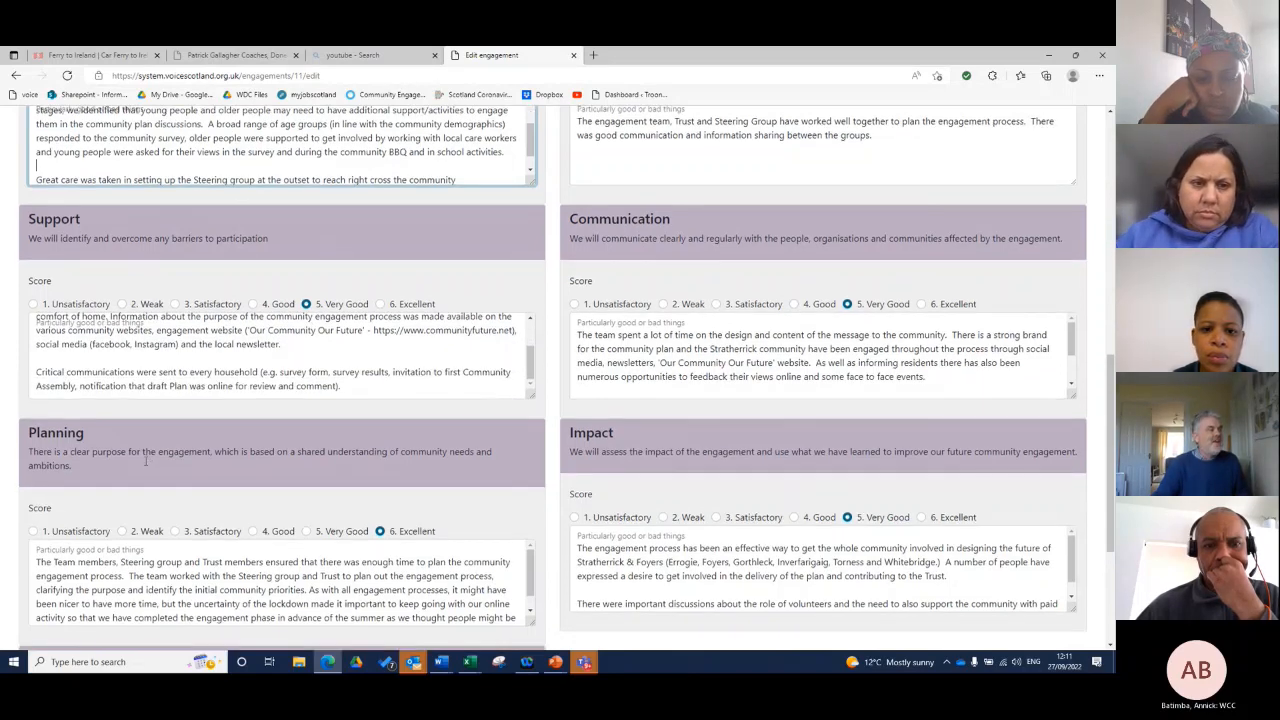
{"action": "scroll", "scroll_direction": "down", "scroll_amount": 3}
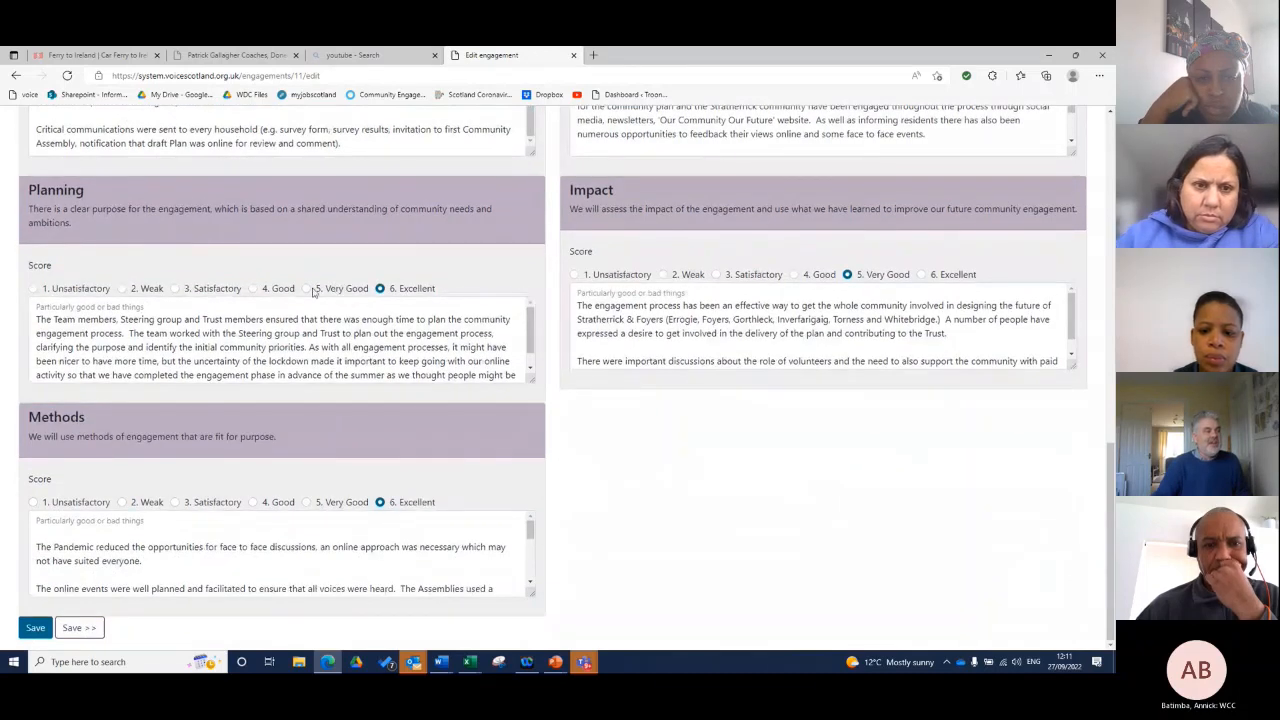
{"action": "left_click", "coordinate": [306, 288]}
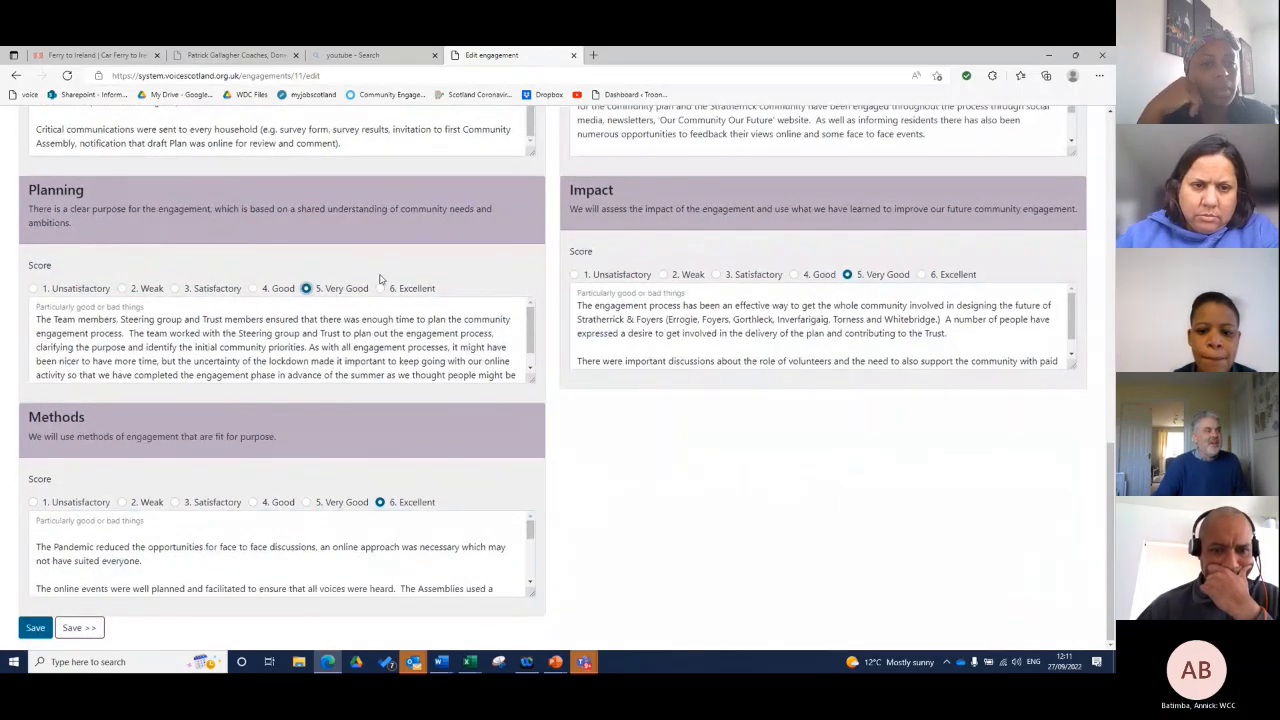
{"action": "left_click", "coordinate": [380, 288]}
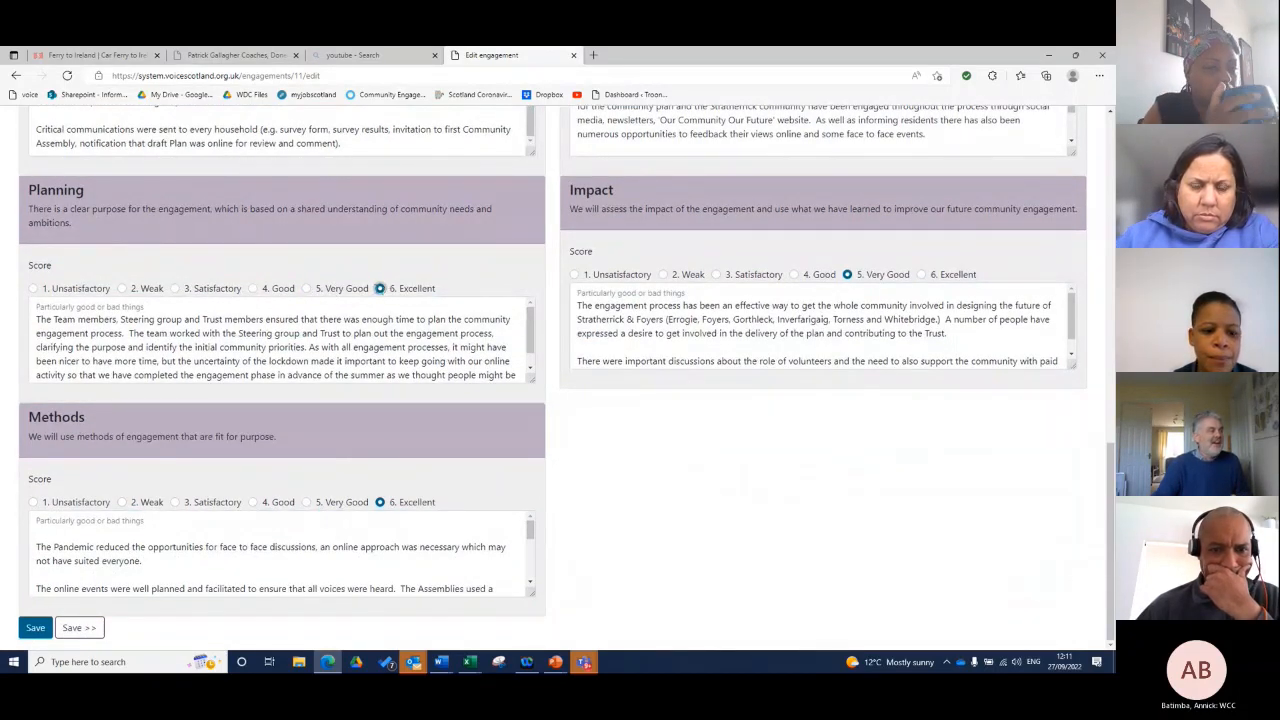
{"action": "mouse_move", "coordinate": [336, 392]}
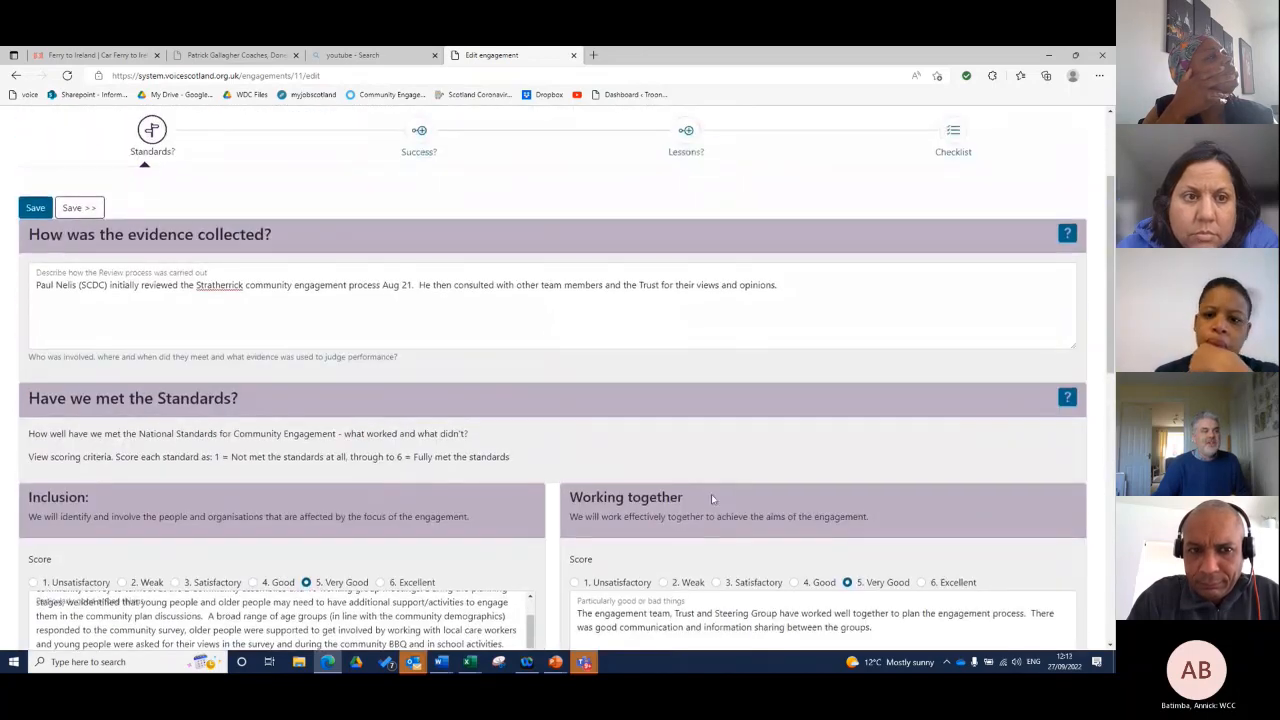
{"action": "scroll", "scroll_direction": "down", "scroll_amount": 3}
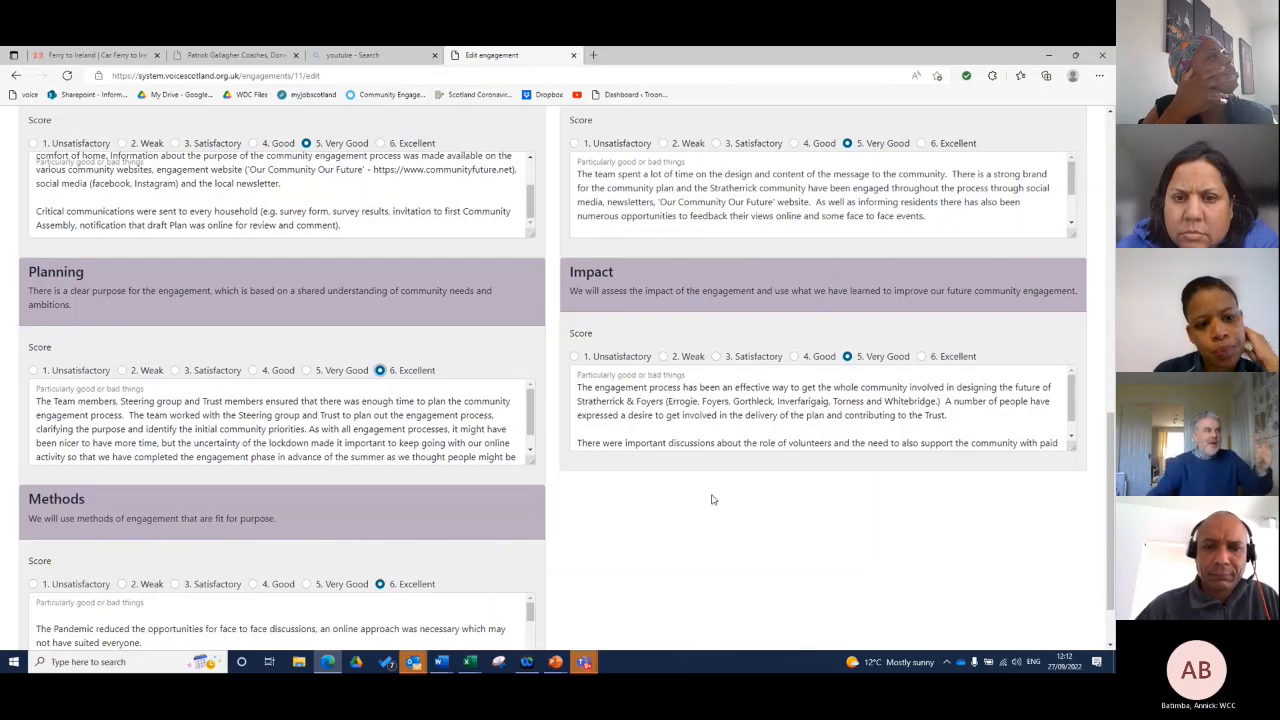
{"action": "scroll", "scroll_direction": "up", "scroll_amount": 3}
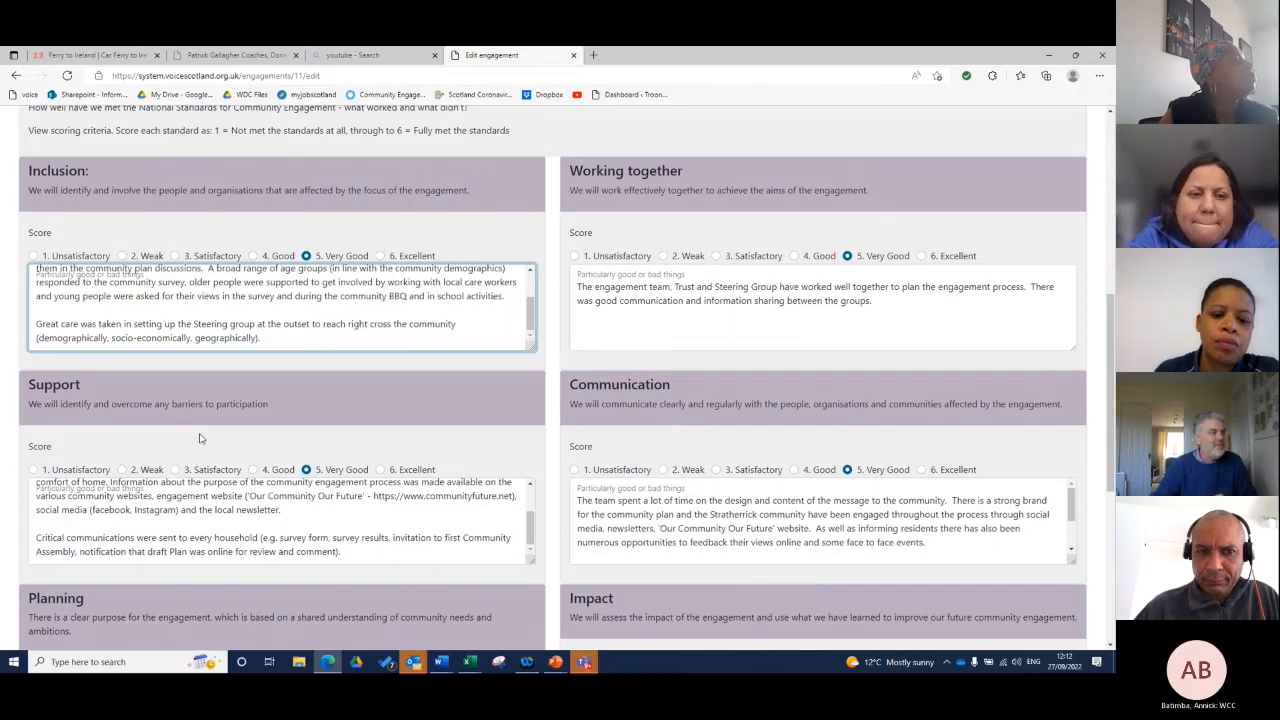
{"action": "scroll", "scroll_direction": "down", "scroll_amount": 3}
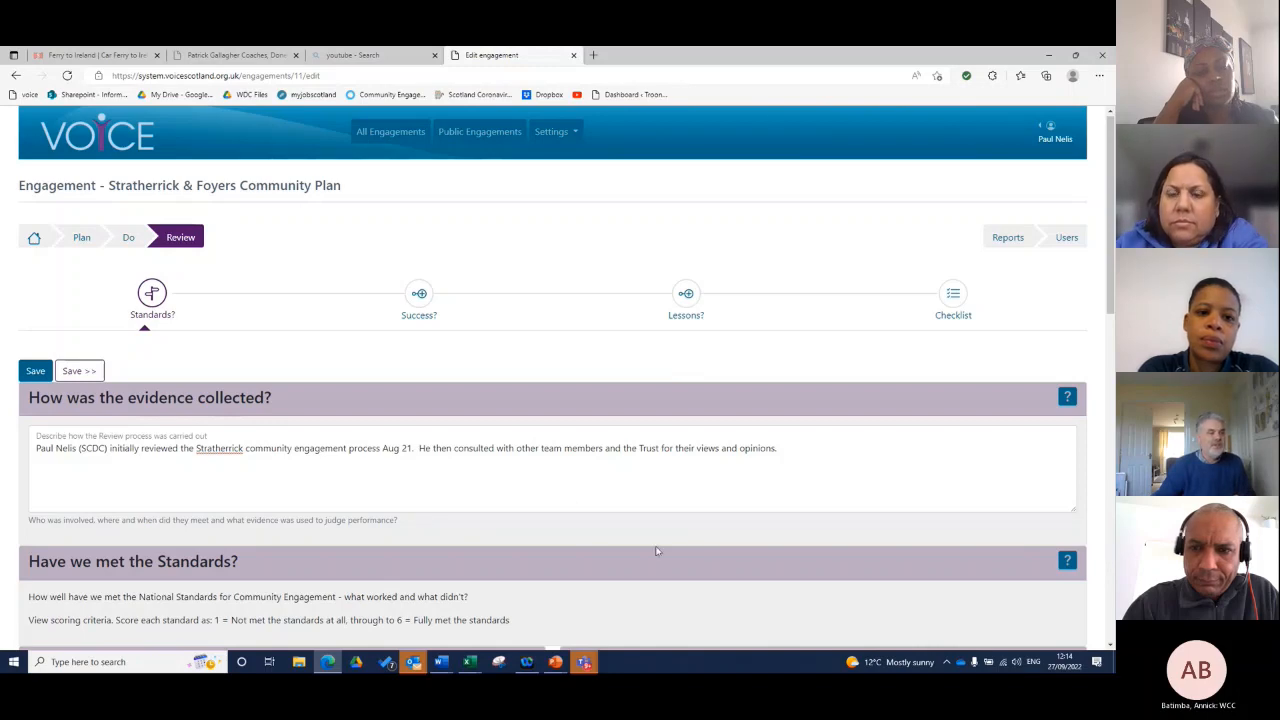
{"action": "mouse_move", "coordinate": [754, 542]}
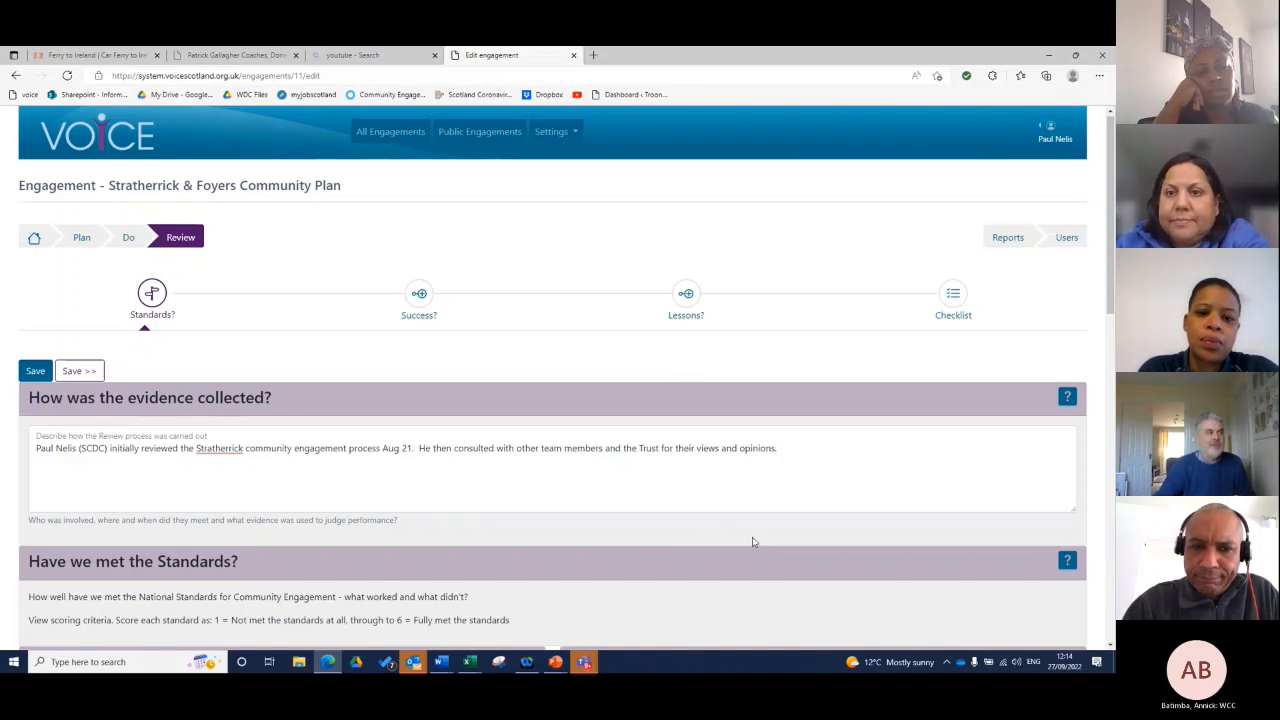
{"action": "scroll", "scroll_direction": "down", "scroll_amount": 3}
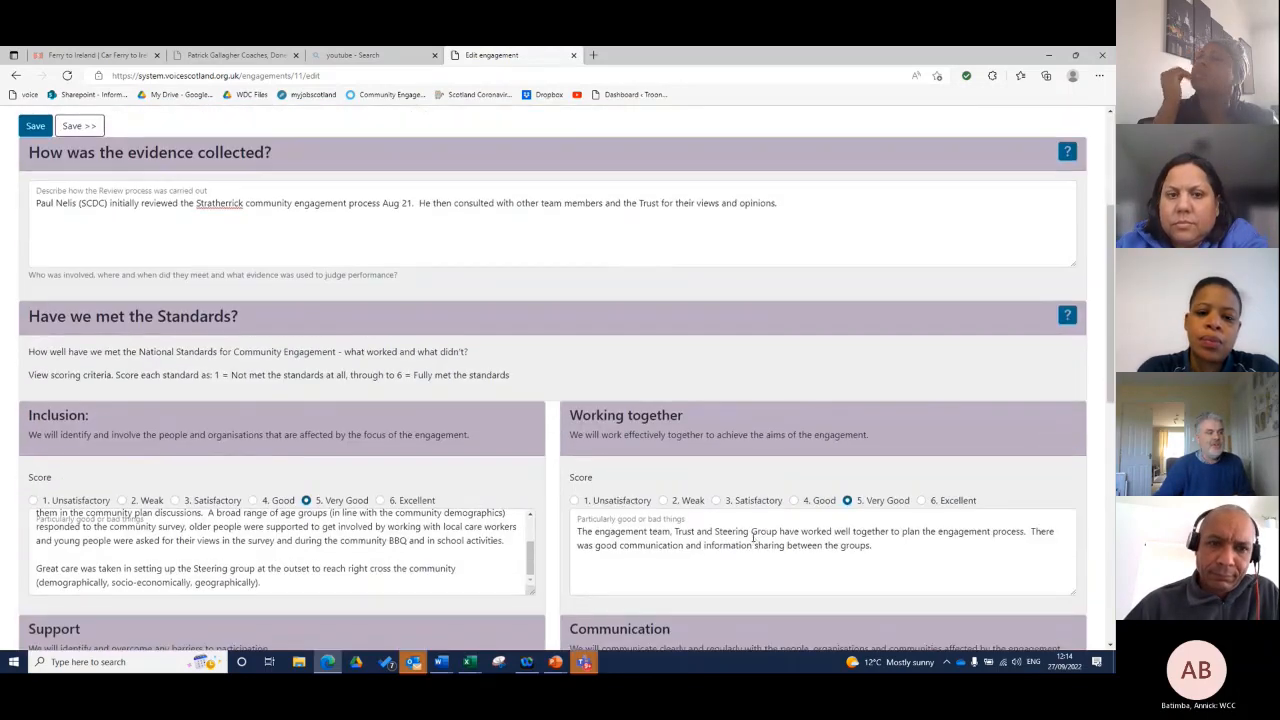
{"action": "scroll", "scroll_direction": "down", "scroll_amount": 3}
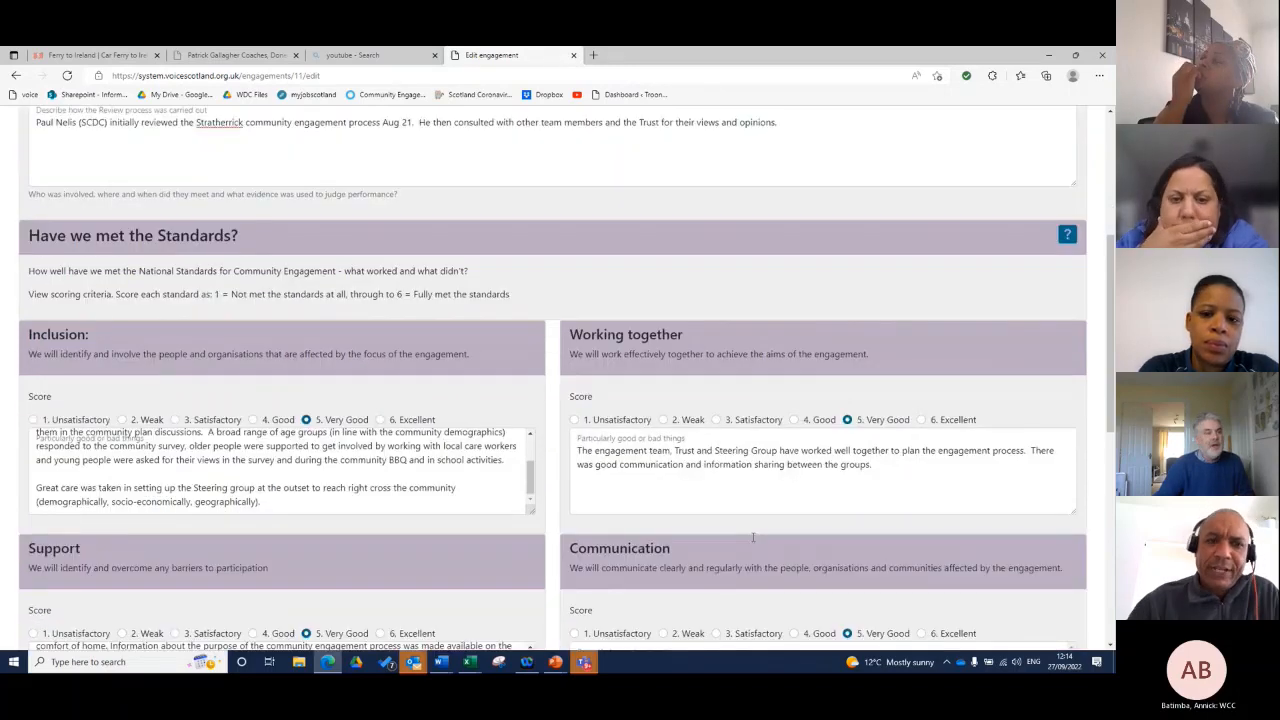
{"action": "scroll", "scroll_direction": "down", "scroll_amount": 3}
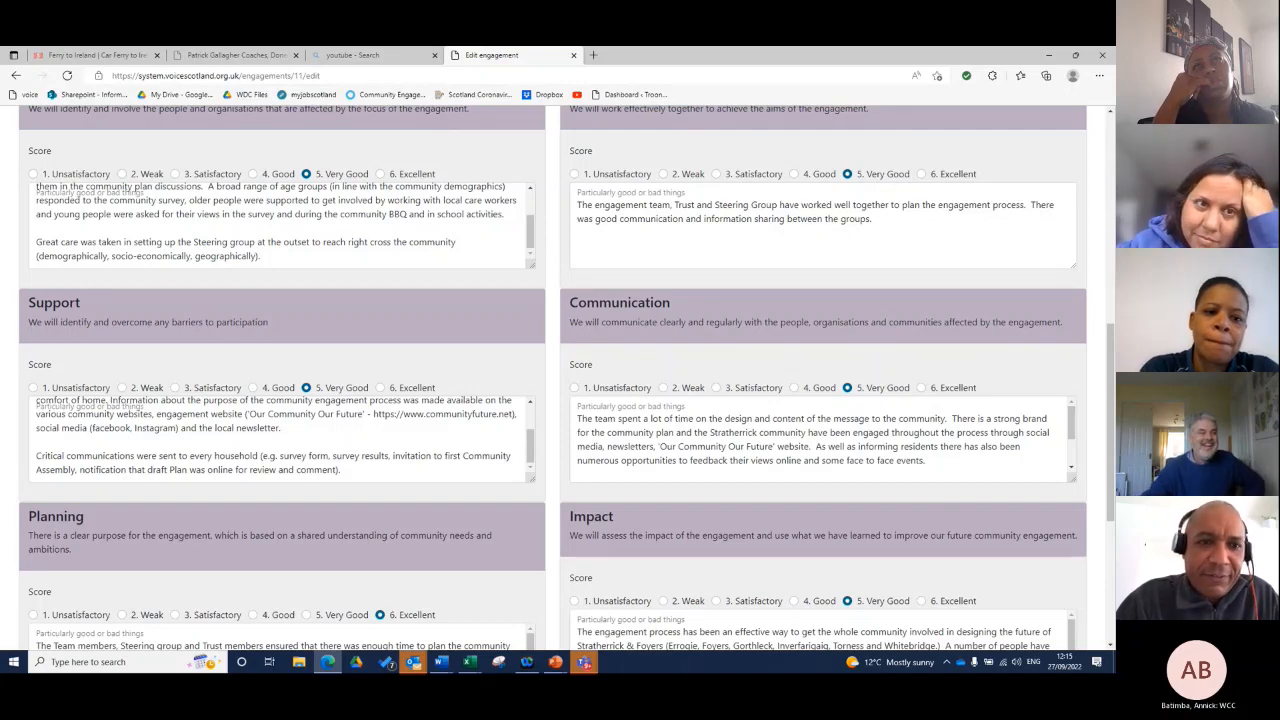
{"action": "scroll", "scroll_direction": "up", "scroll_amount": 3}
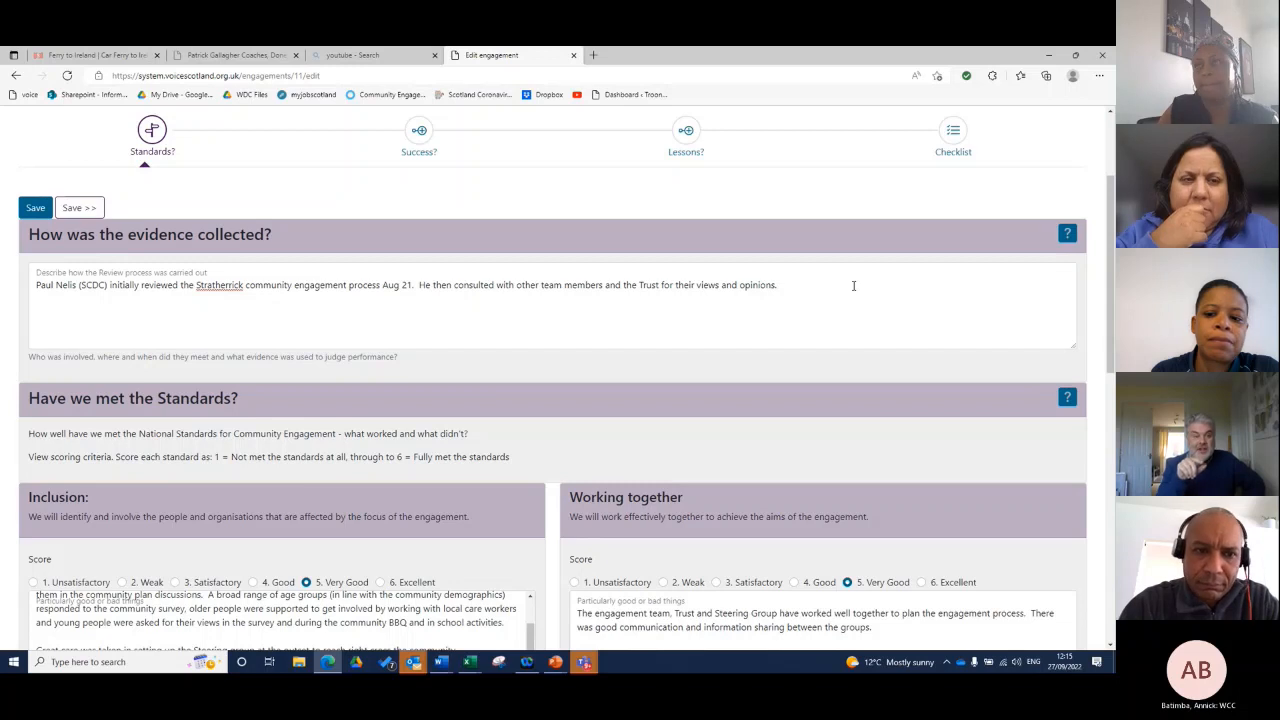
- Read through the Inclusion and Working Together scoring criteria notes and comments on the Review page
{"action": "scroll", "scroll_direction": "down", "scroll_amount": 3}
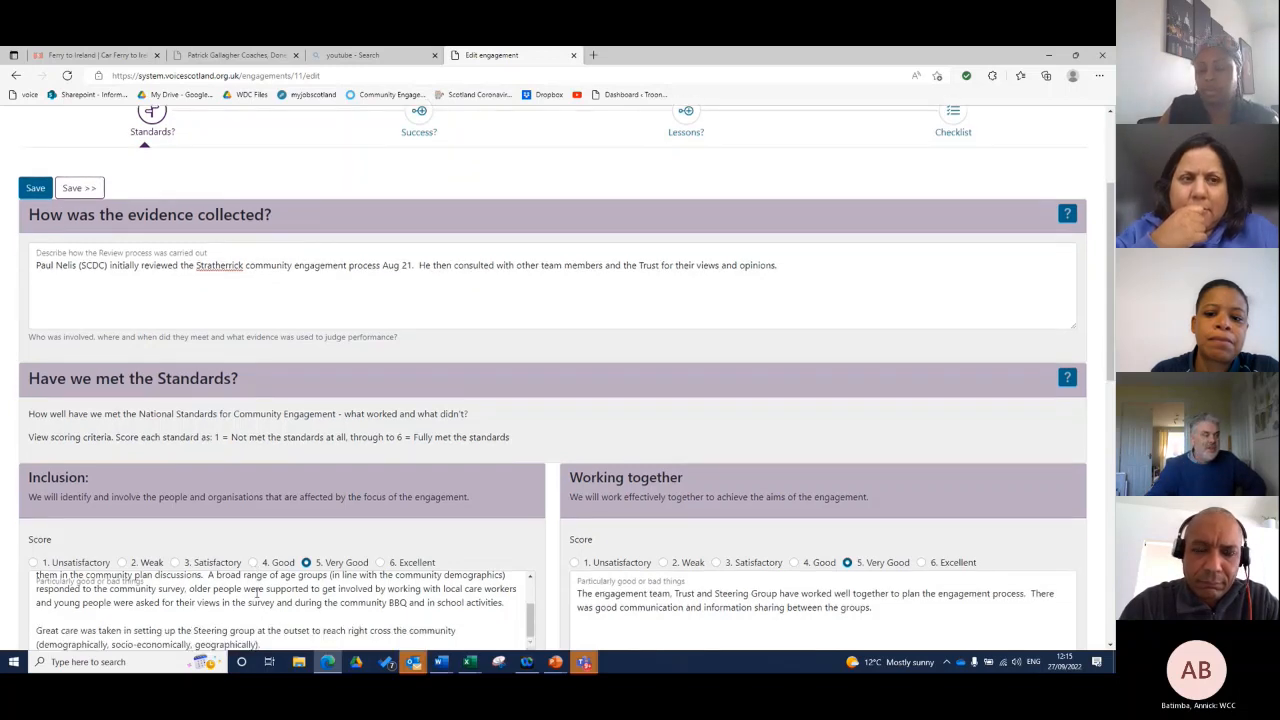
{"action": "scroll", "scroll_direction": "down", "scroll_amount": 3}
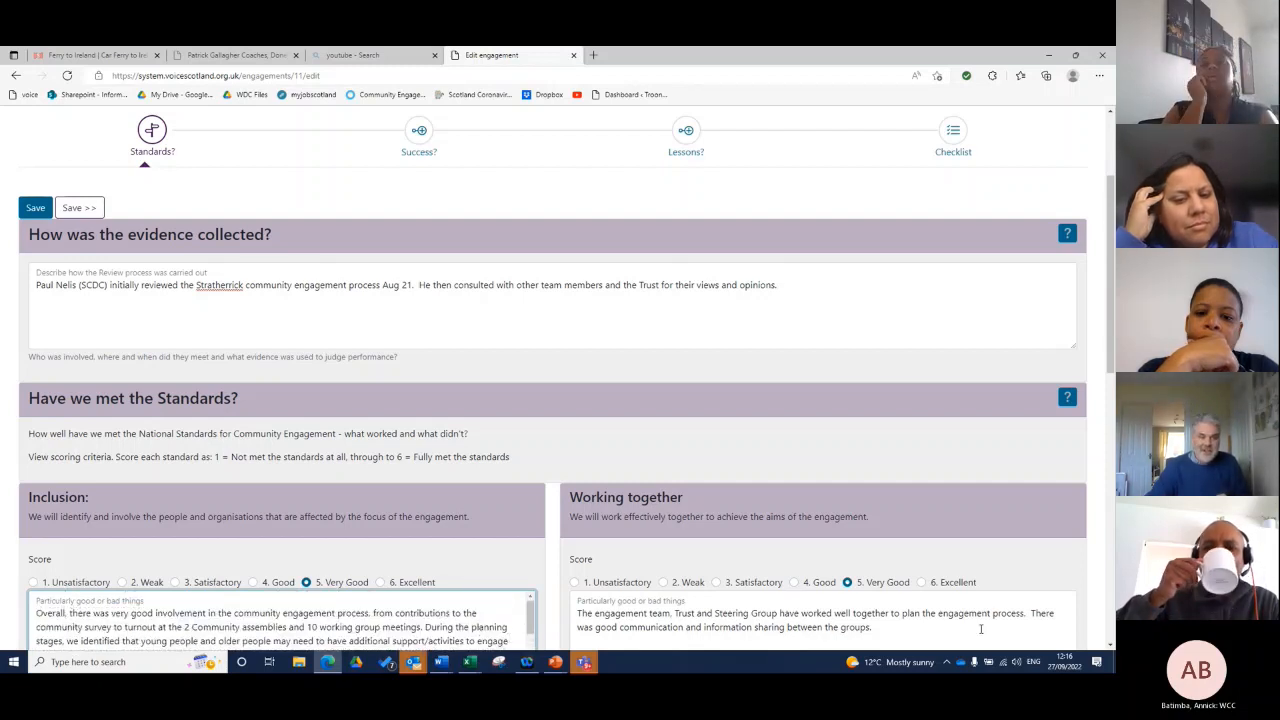
{"action": "scroll", "scroll_direction": "down", "scroll_amount": 3}
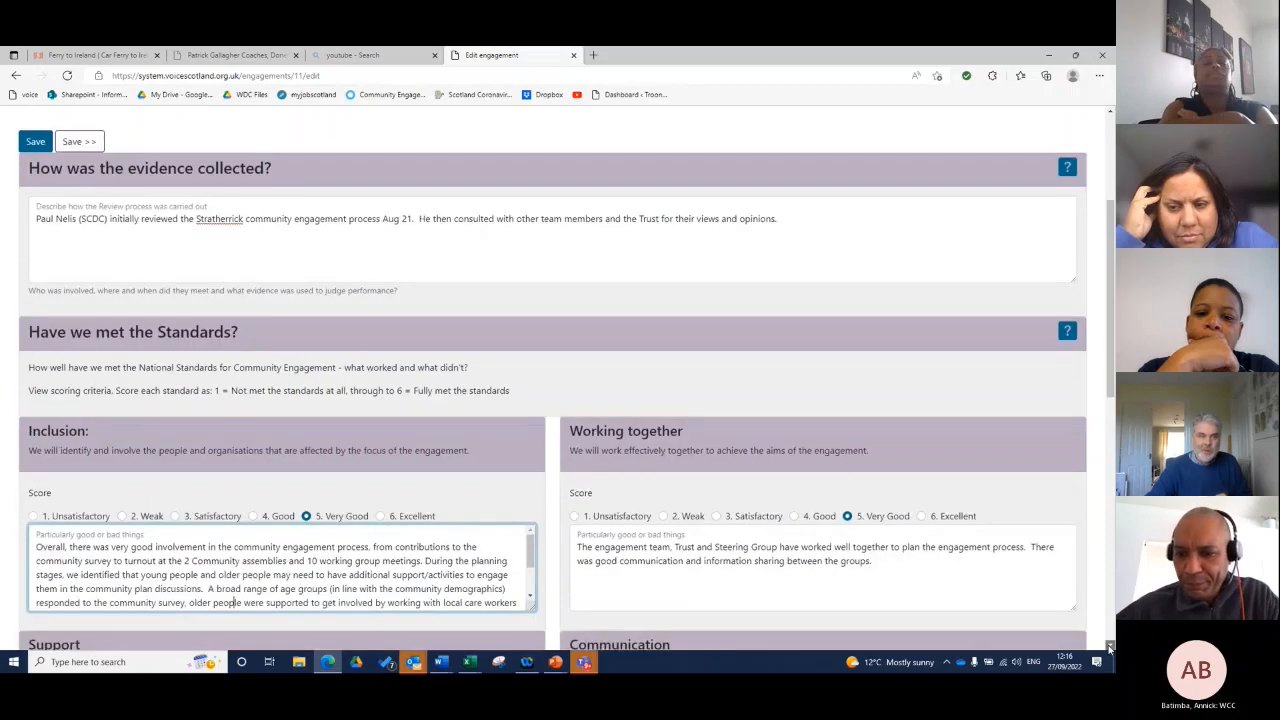
{"action": "scroll", "scroll_direction": "down", "scroll_amount": 3}
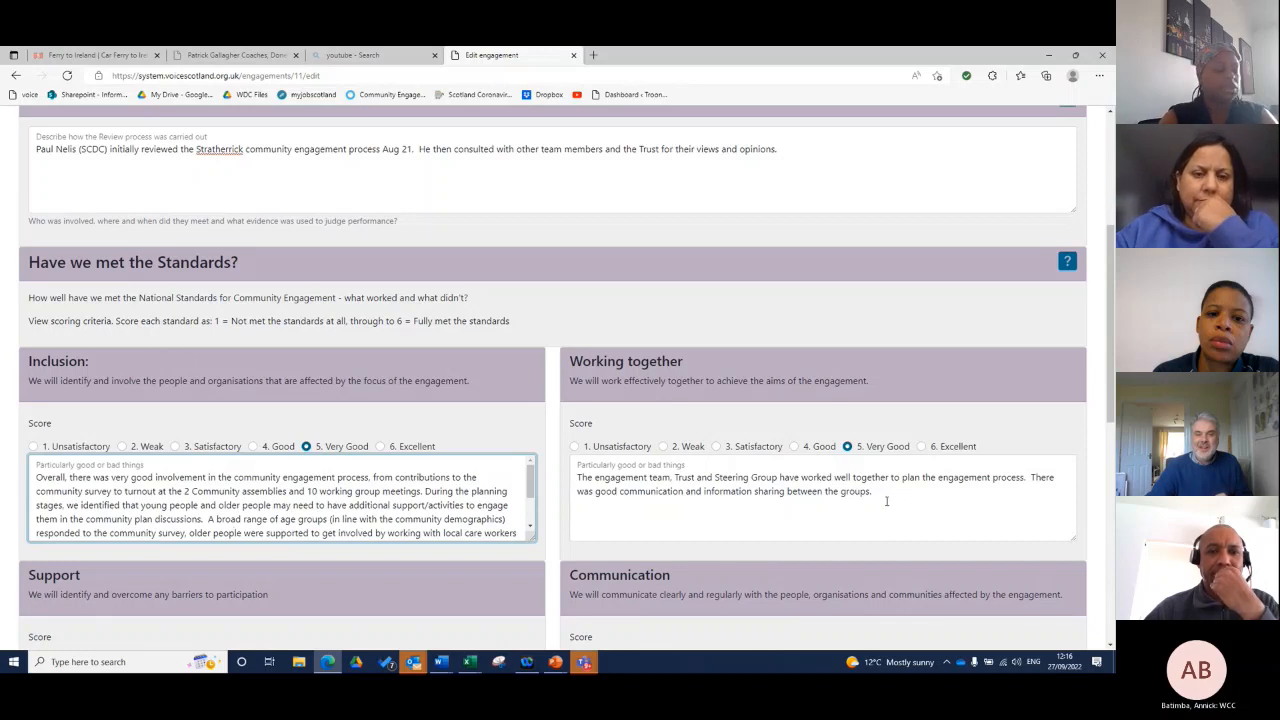
{"action": "mouse_move", "coordinate": [884, 500]}
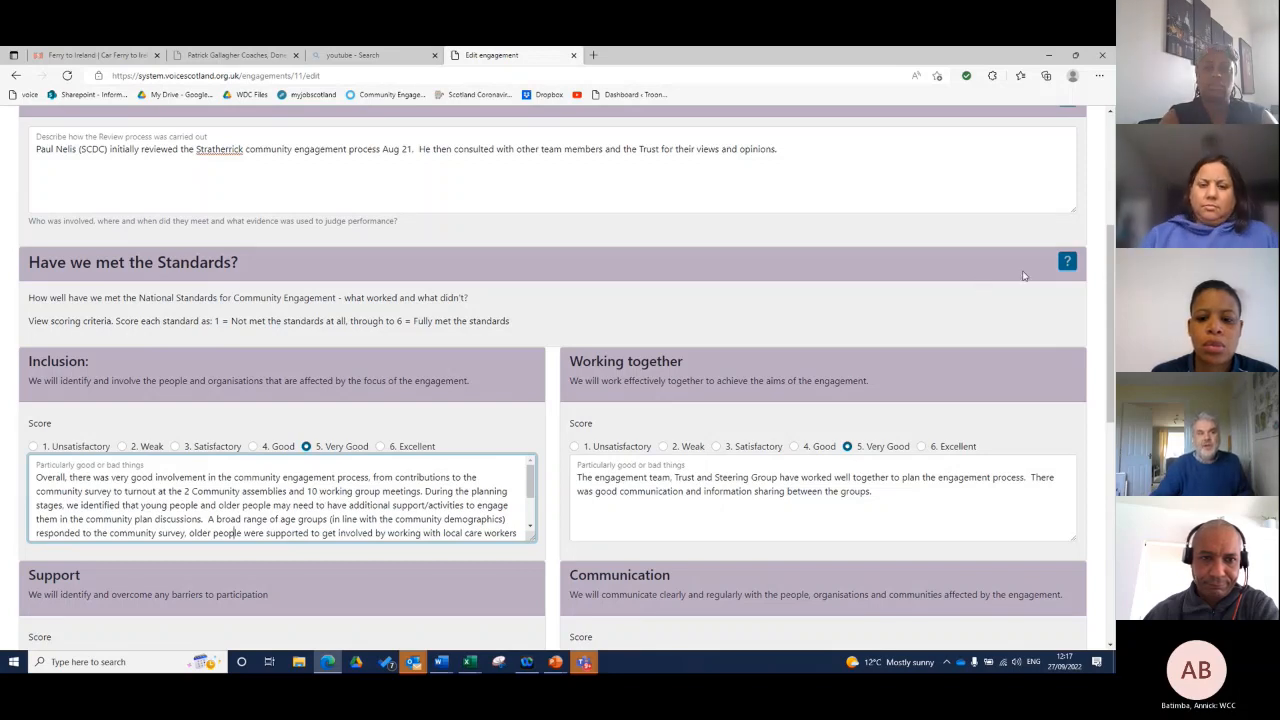
{"action": "left_click", "coordinate": [1068, 260]}
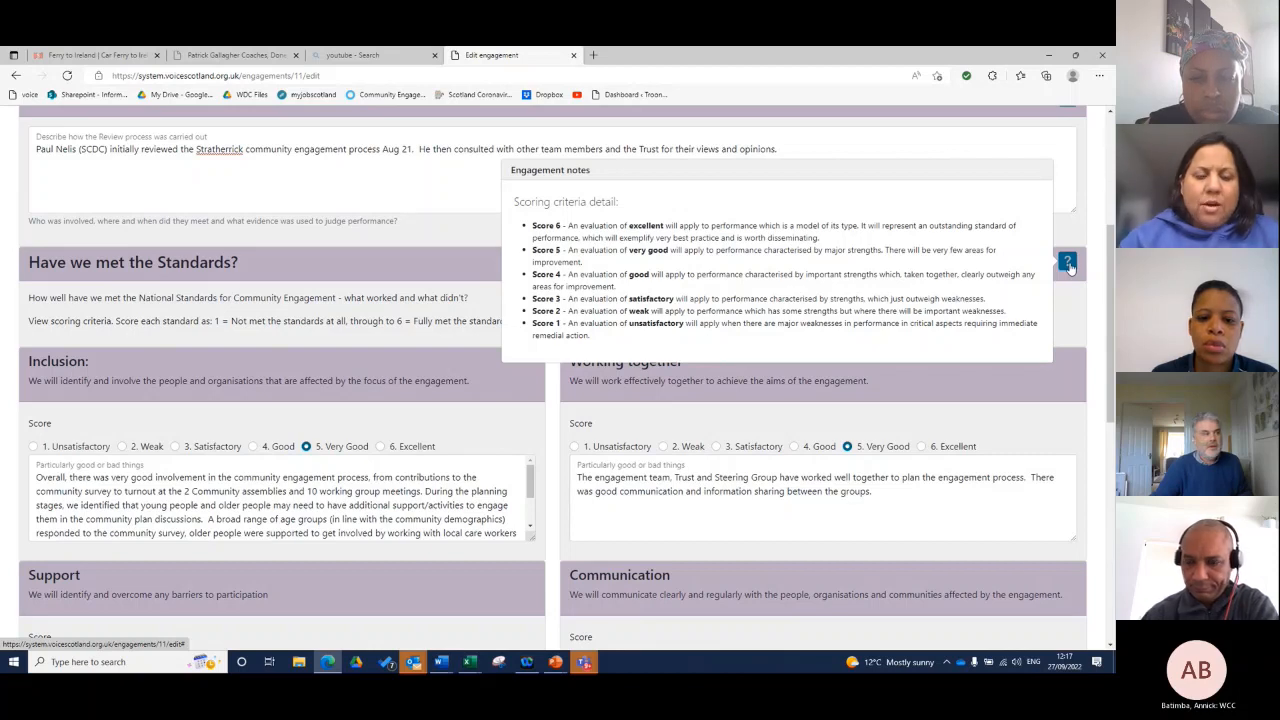
{"action": "left_click", "coordinate": [1068, 264]}
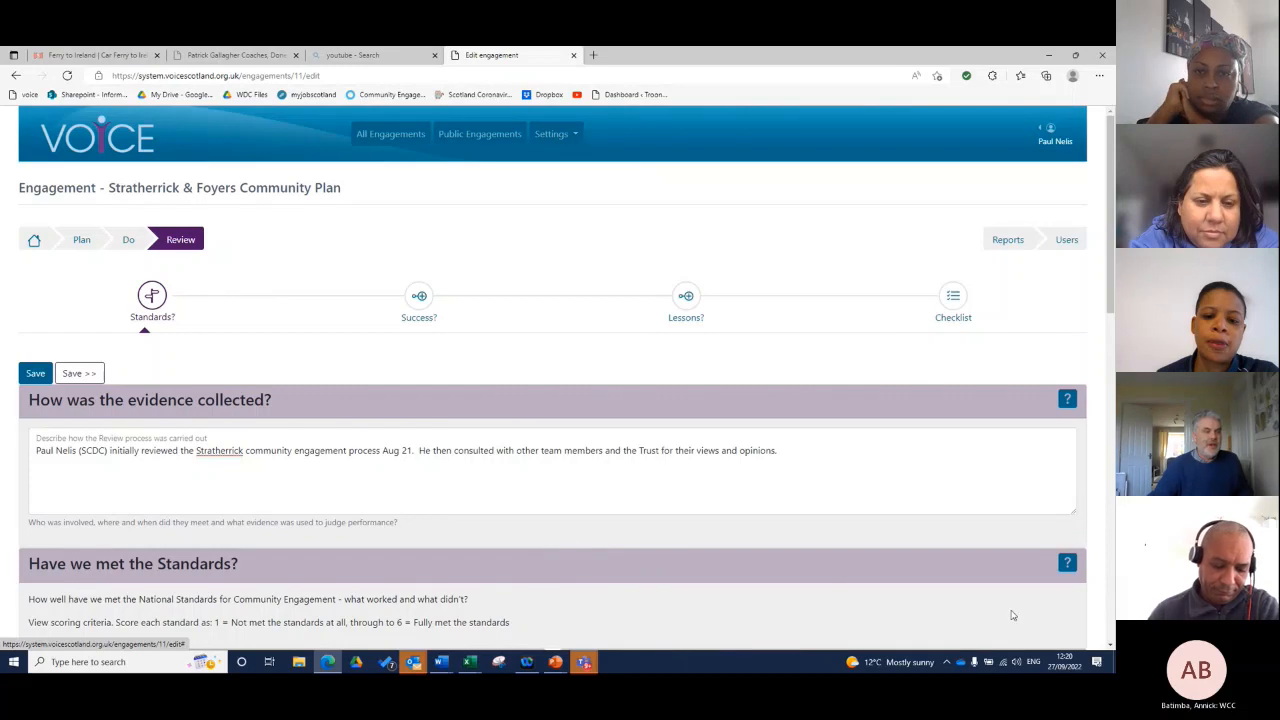
{"action": "mouse_move", "coordinate": [80, 374]}
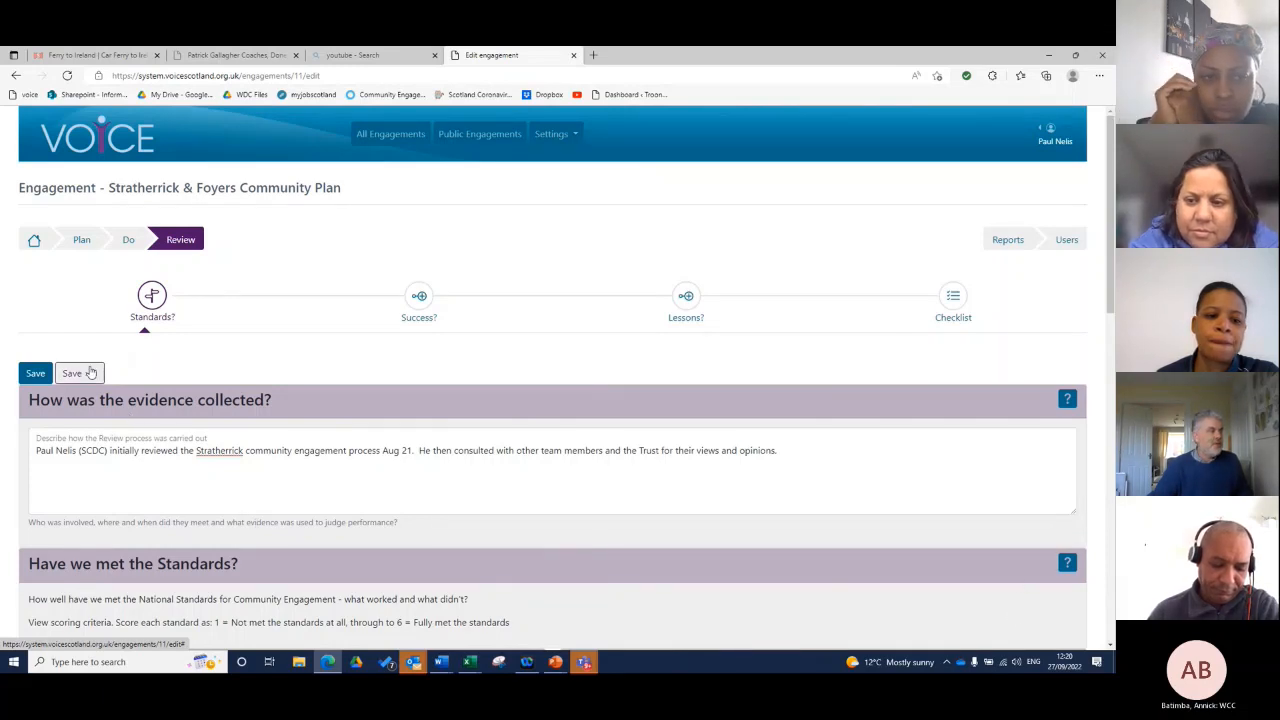
- Save the Success stage and check both changes are scored Very Good with dated evidence
{"action": "left_click", "coordinate": [72, 374]}
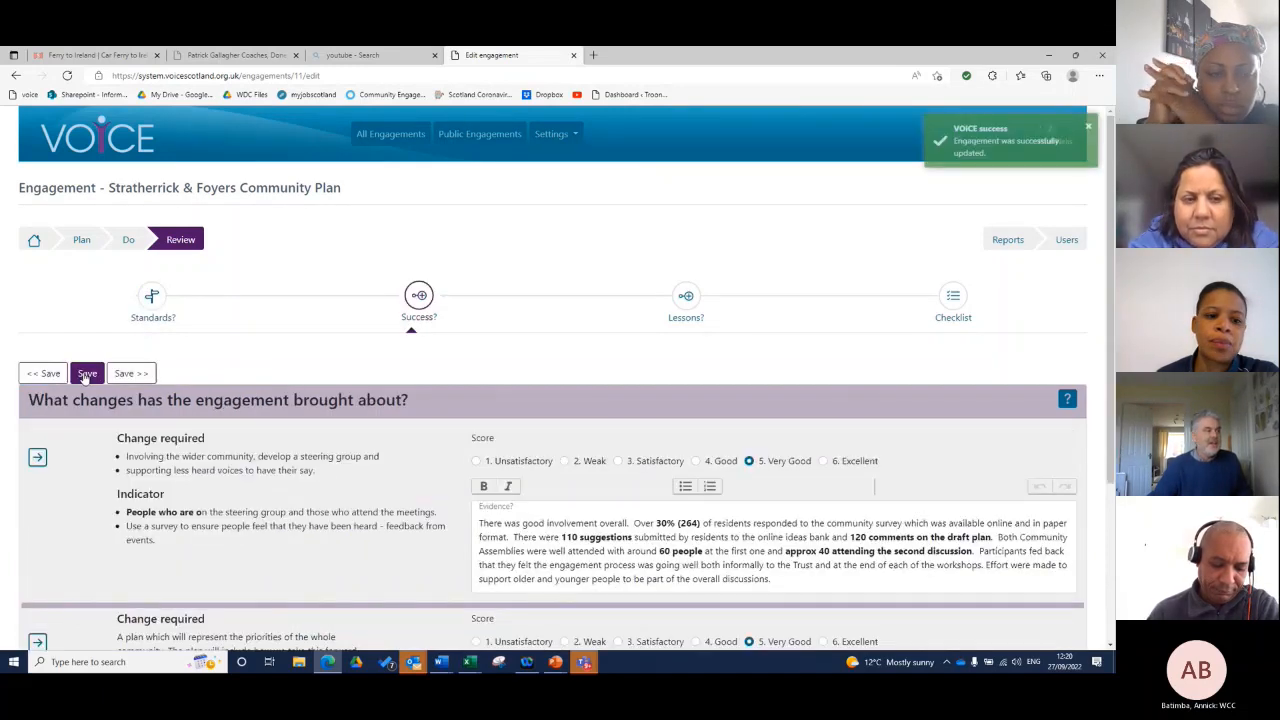
{"action": "scroll", "scroll_direction": "down", "scroll_amount": 3}
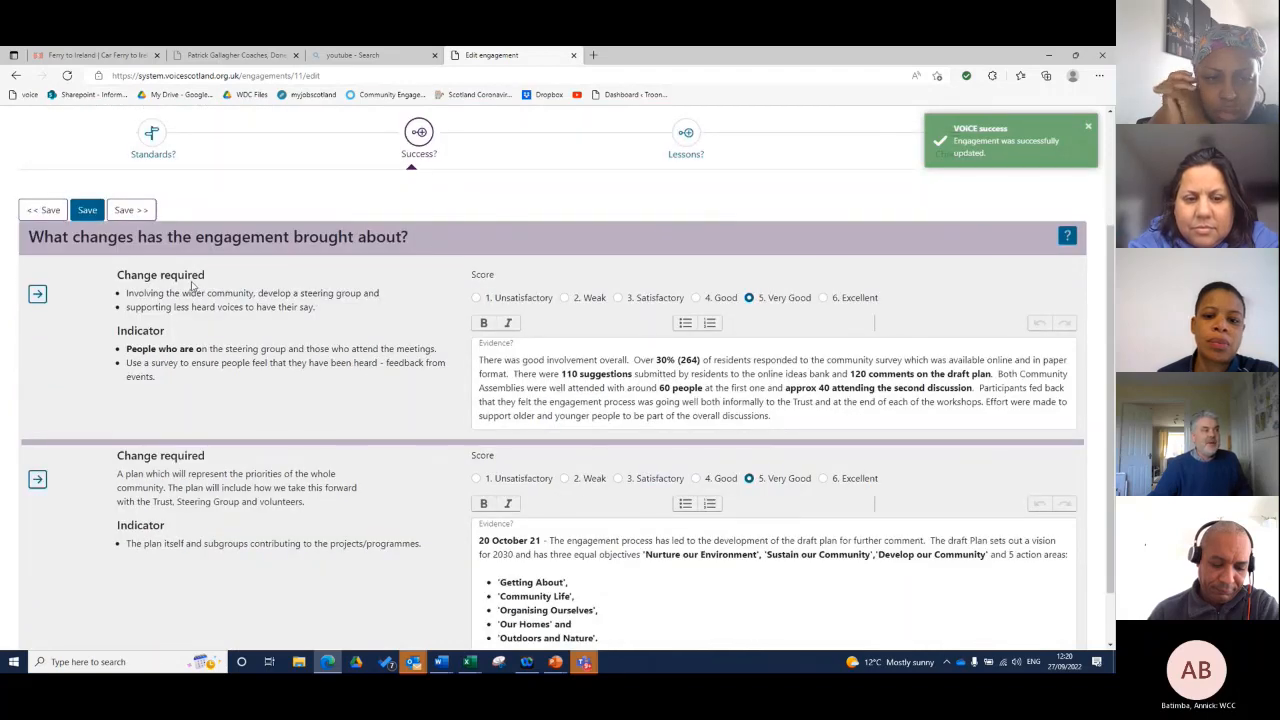
{"action": "mouse_move", "coordinate": [218, 388]}
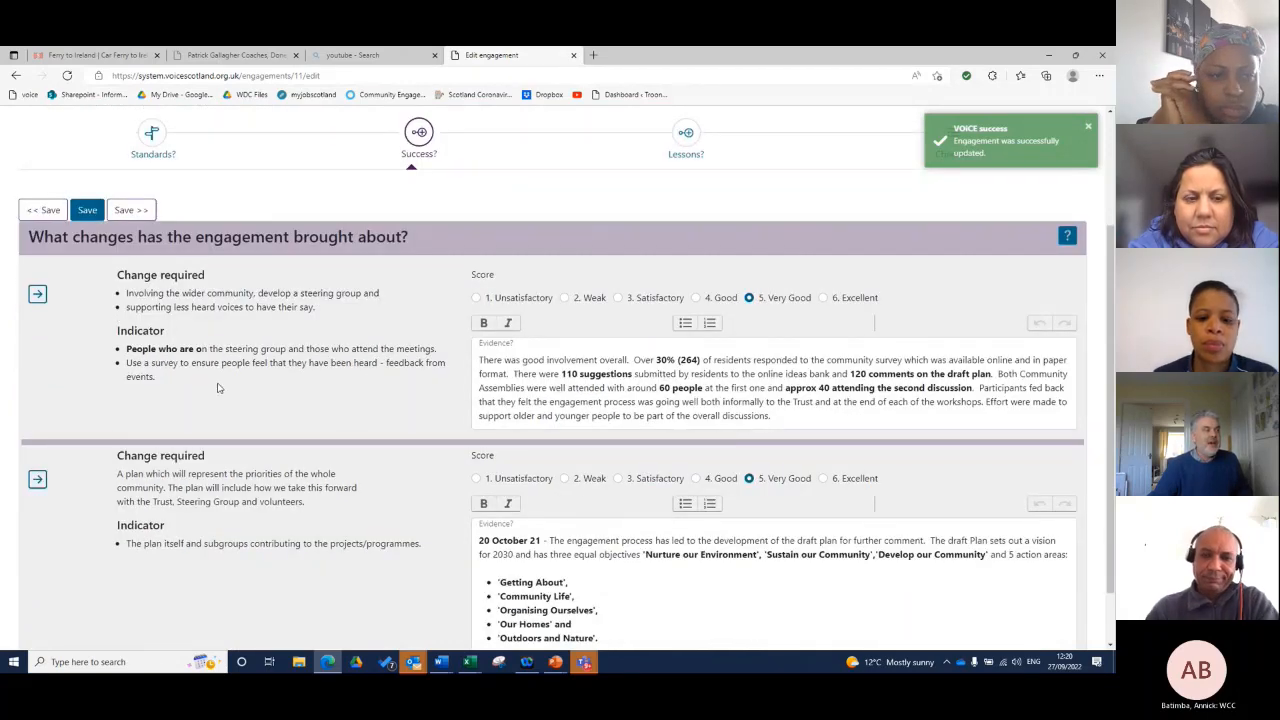
{"action": "mouse_move", "coordinate": [210, 328]}
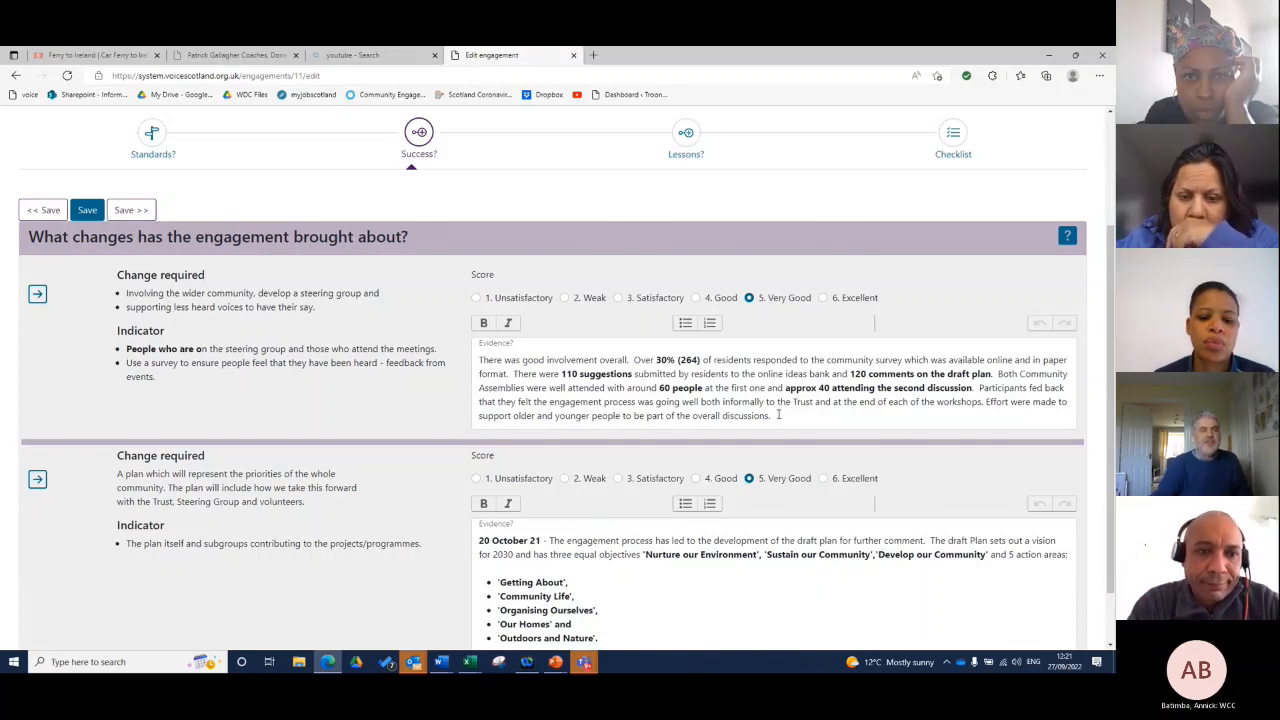
{"action": "scroll", "scroll_direction": "down", "scroll_amount": 3}
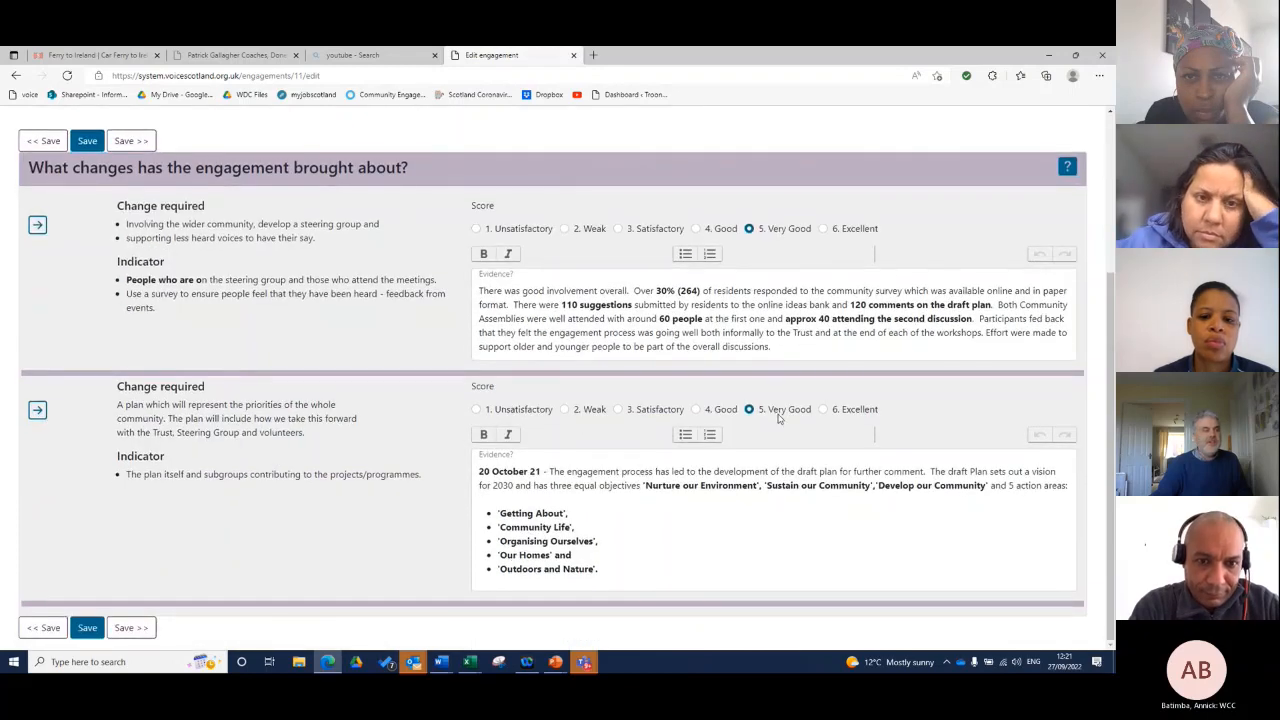
{"action": "mouse_move", "coordinate": [344, 458]}
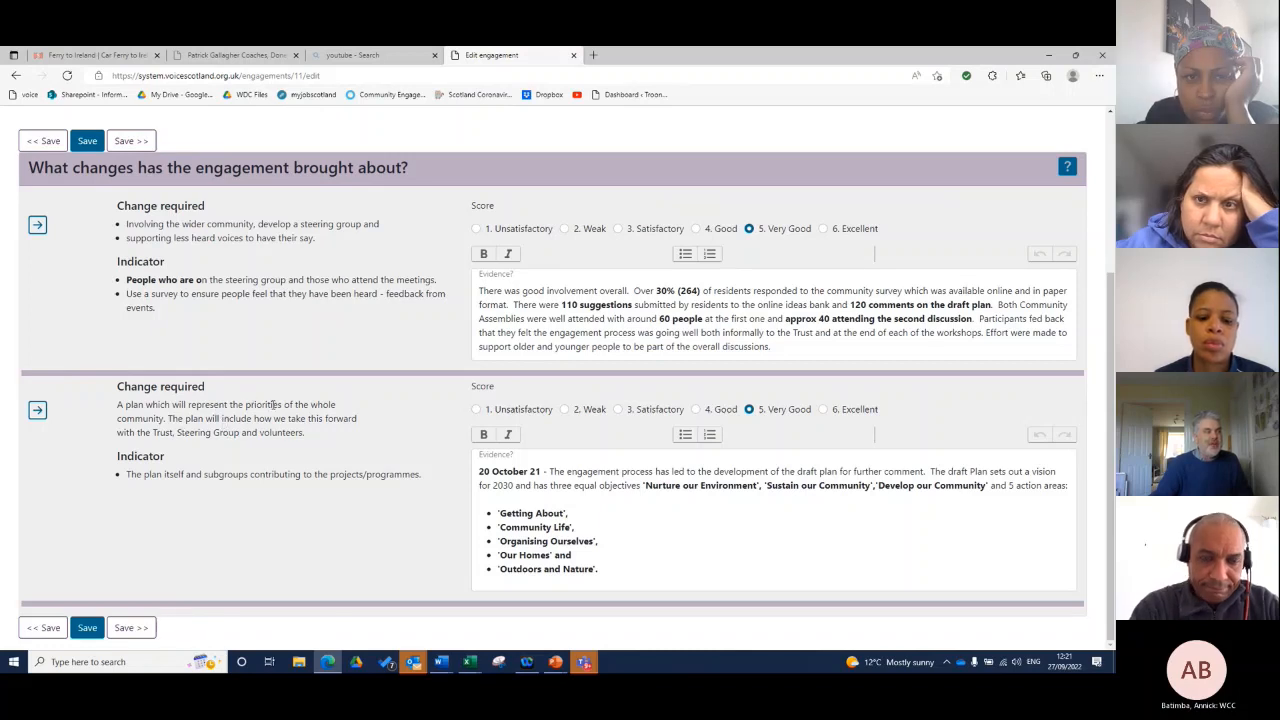
{"action": "mouse_move", "coordinate": [380, 444]}
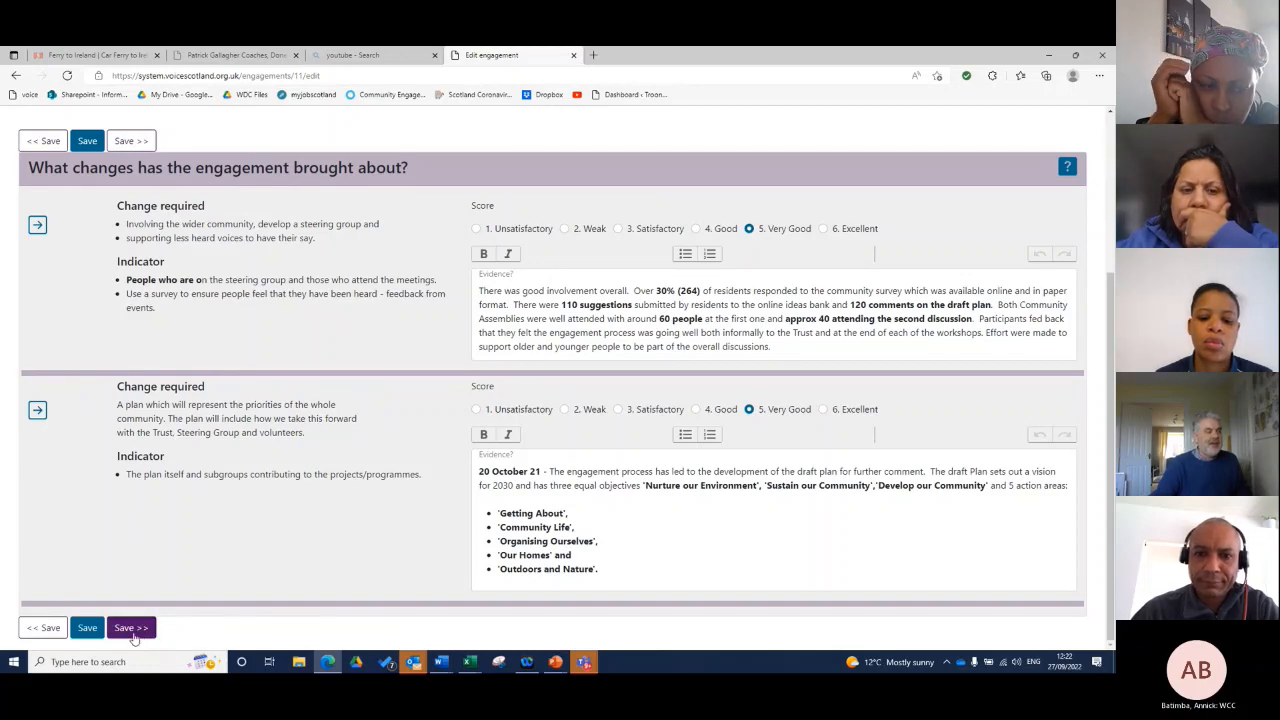
- Save and advance to the Lessons step showing participants, 300 people reached and key lessons
{"action": "left_click", "coordinate": [132, 628]}
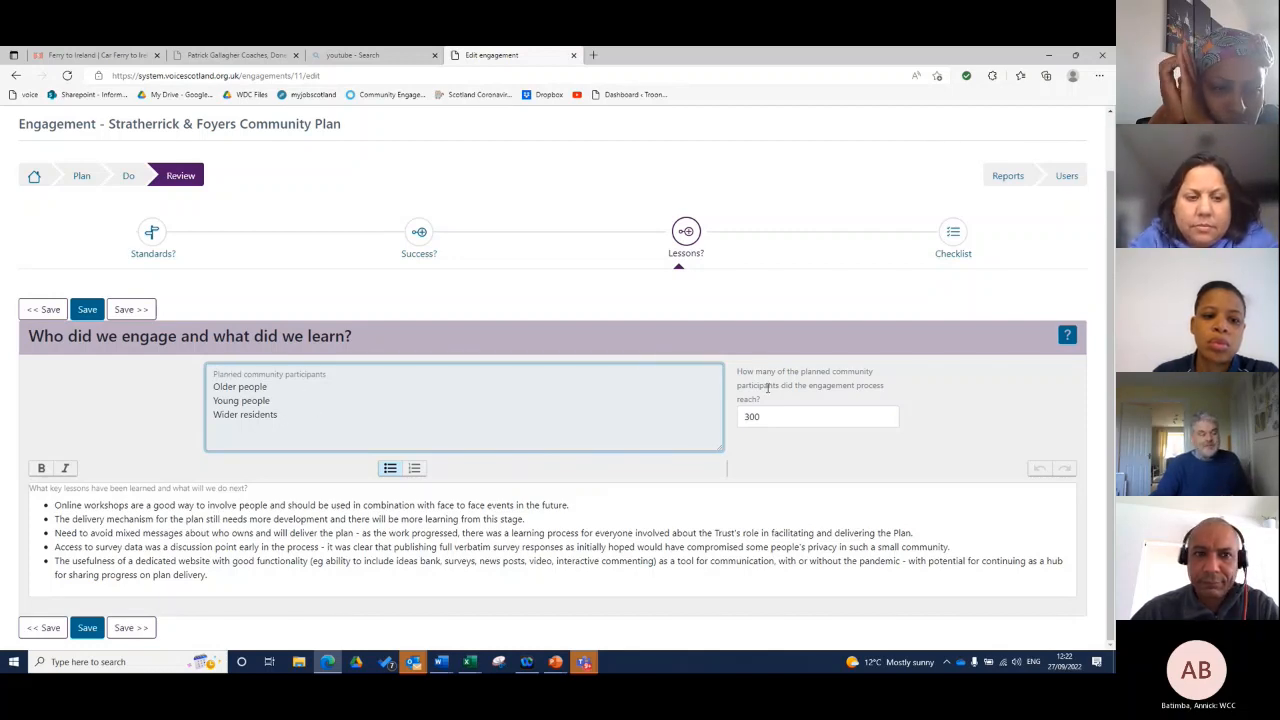
{"action": "left_click", "coordinate": [788, 418]}
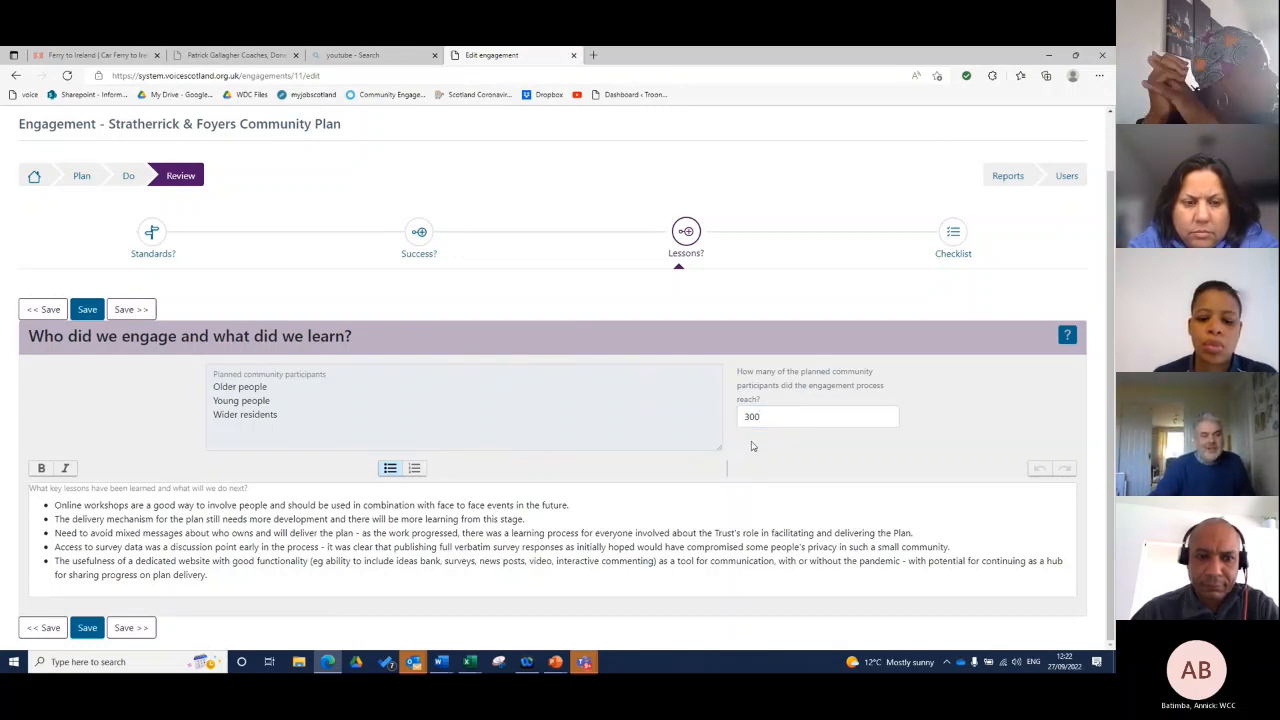
{"action": "left_click", "coordinate": [816, 418]}
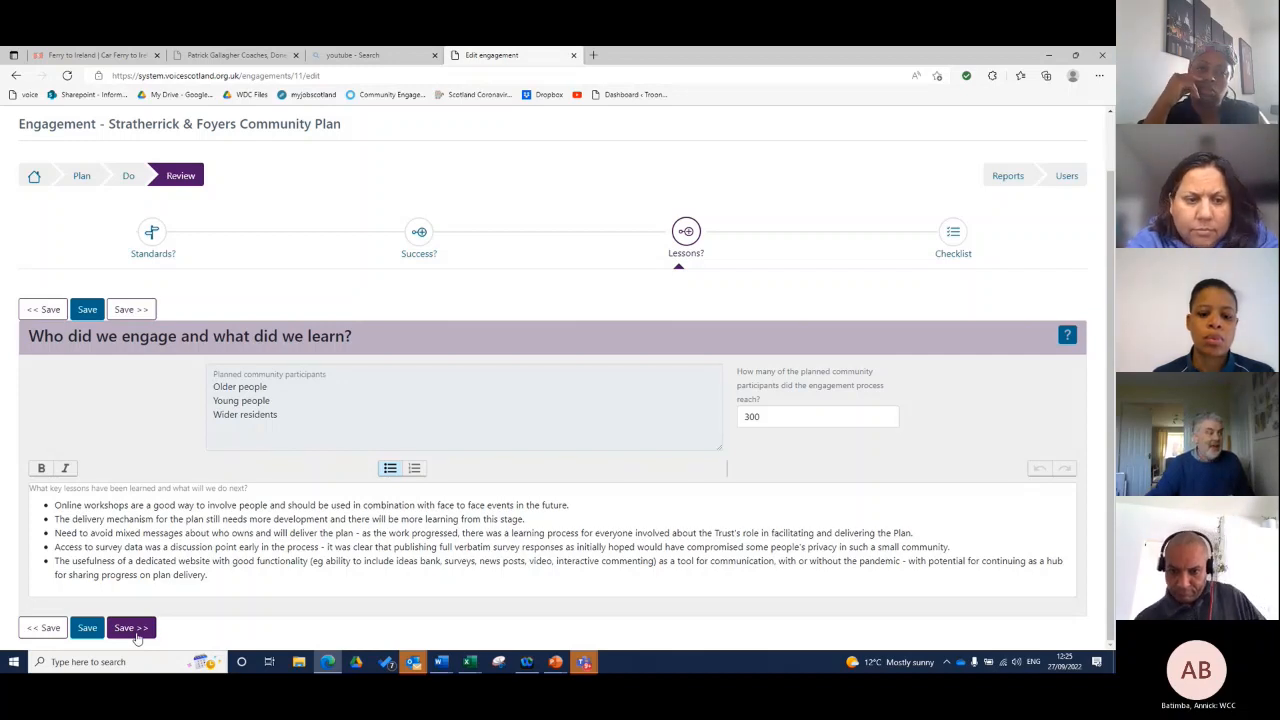
- Save Lessons to reach the completed Checklist, then go to the engagement's Reports page
{"action": "left_click", "coordinate": [132, 628]}
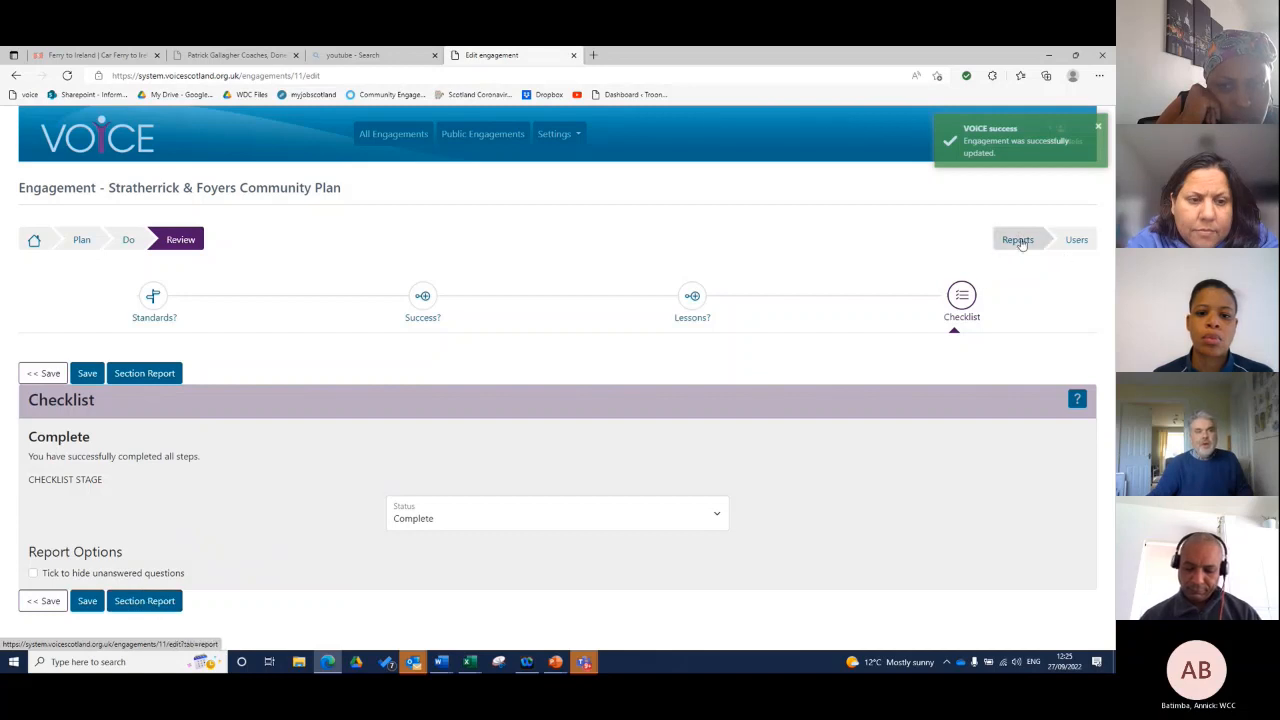
{"action": "left_click", "coordinate": [1016, 240]}
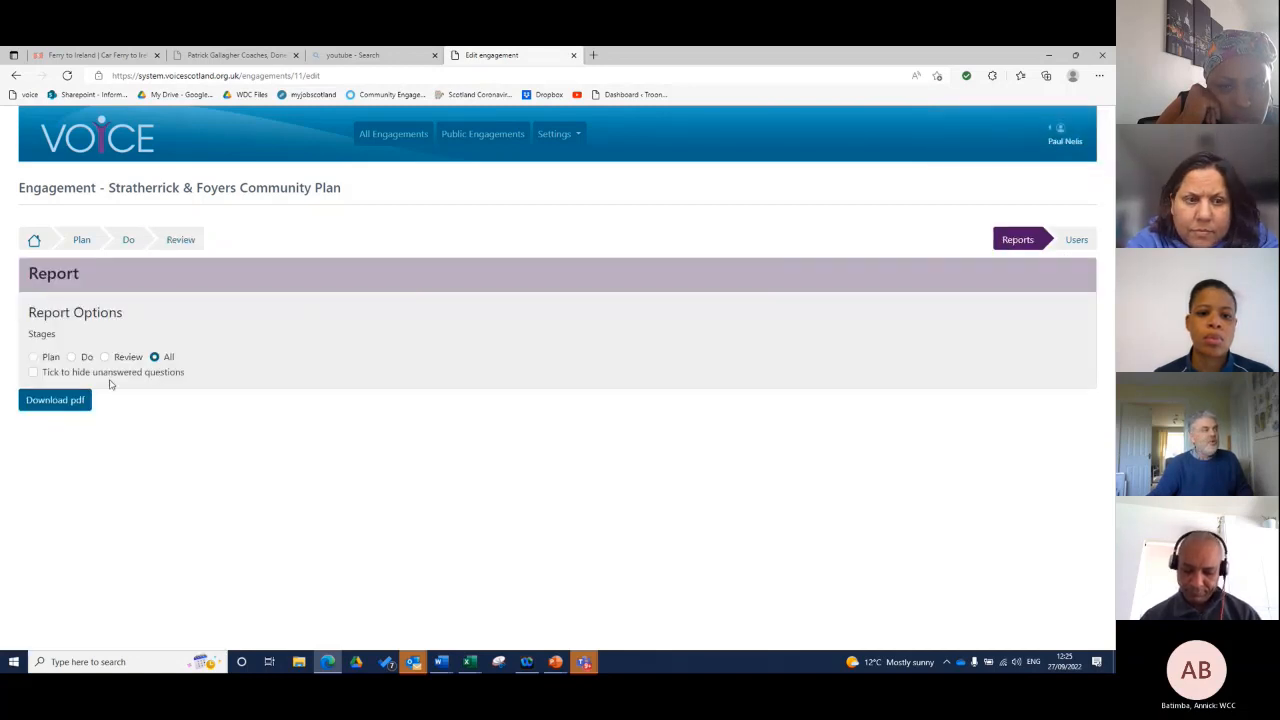
- Download the engagement report as PDF and read through all six pages in Edge
{"action": "left_click", "coordinate": [54, 400]}
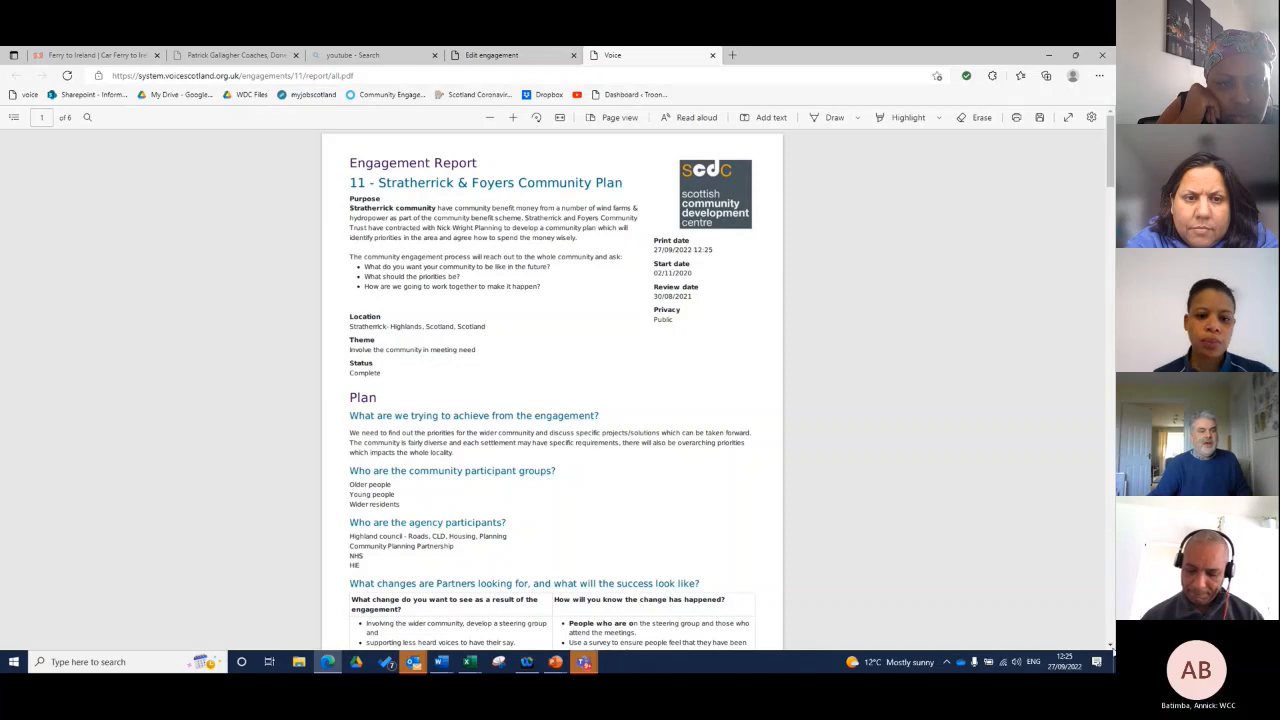
{"action": "scroll", "scroll_direction": "down", "scroll_amount": 3}
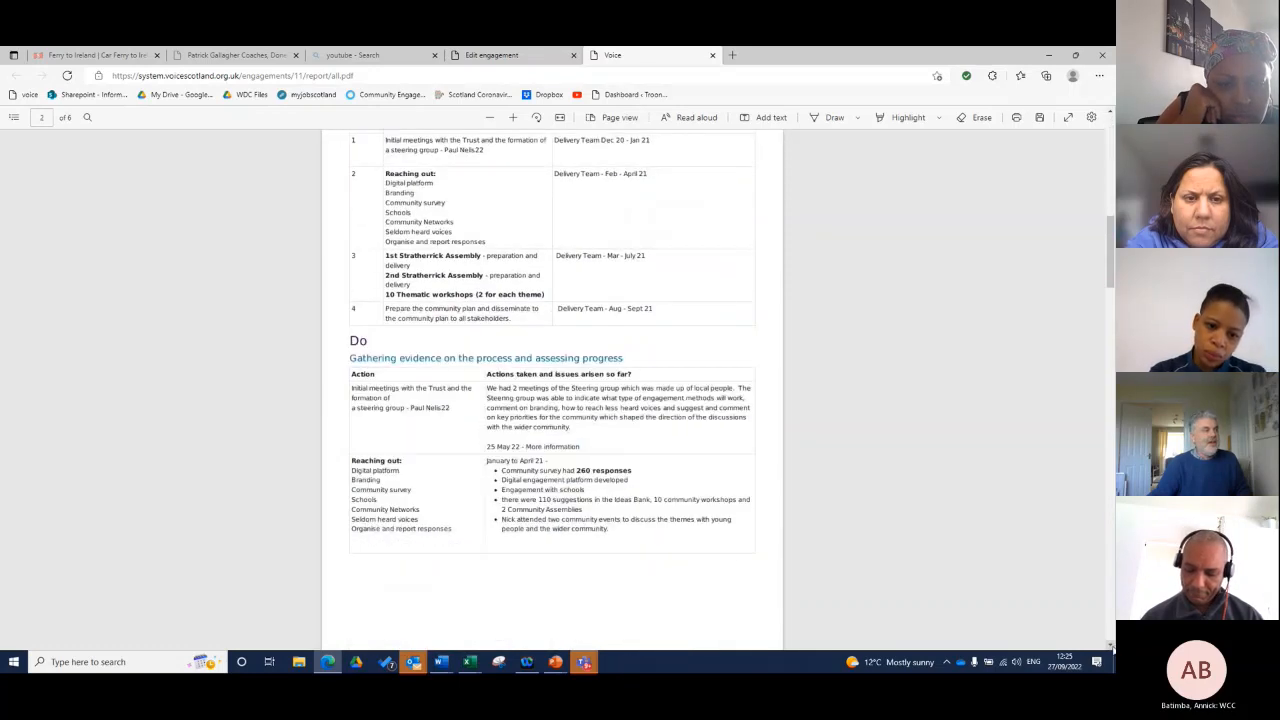
{"action": "scroll", "scroll_direction": "down", "scroll_amount": 3}
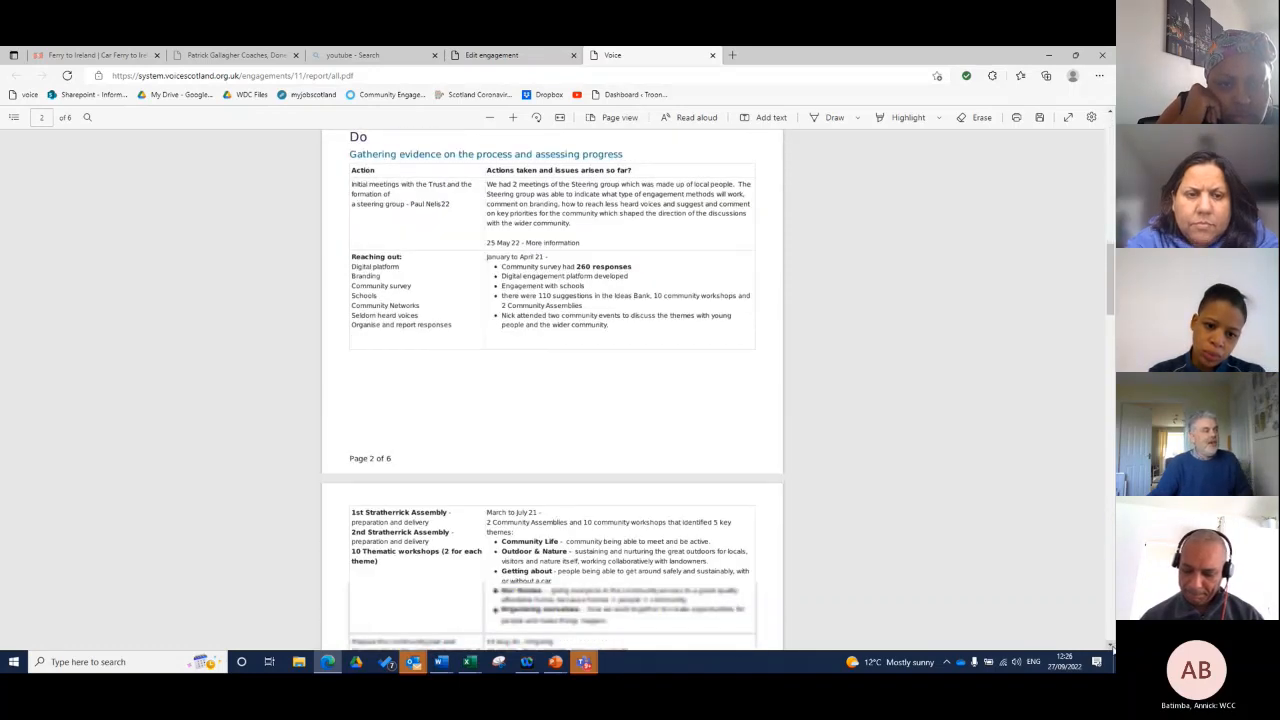
{"action": "scroll", "scroll_direction": "down", "scroll_amount": 3}
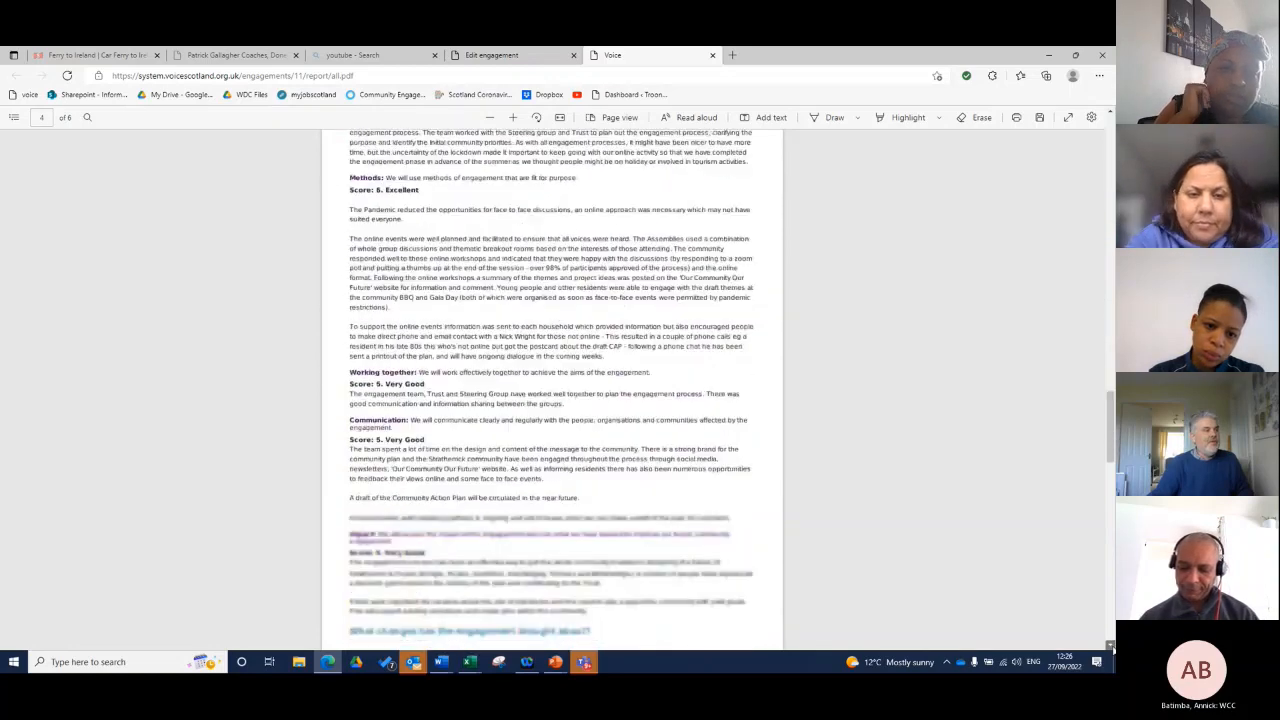
{"action": "scroll", "scroll_direction": "down", "scroll_amount": 3}
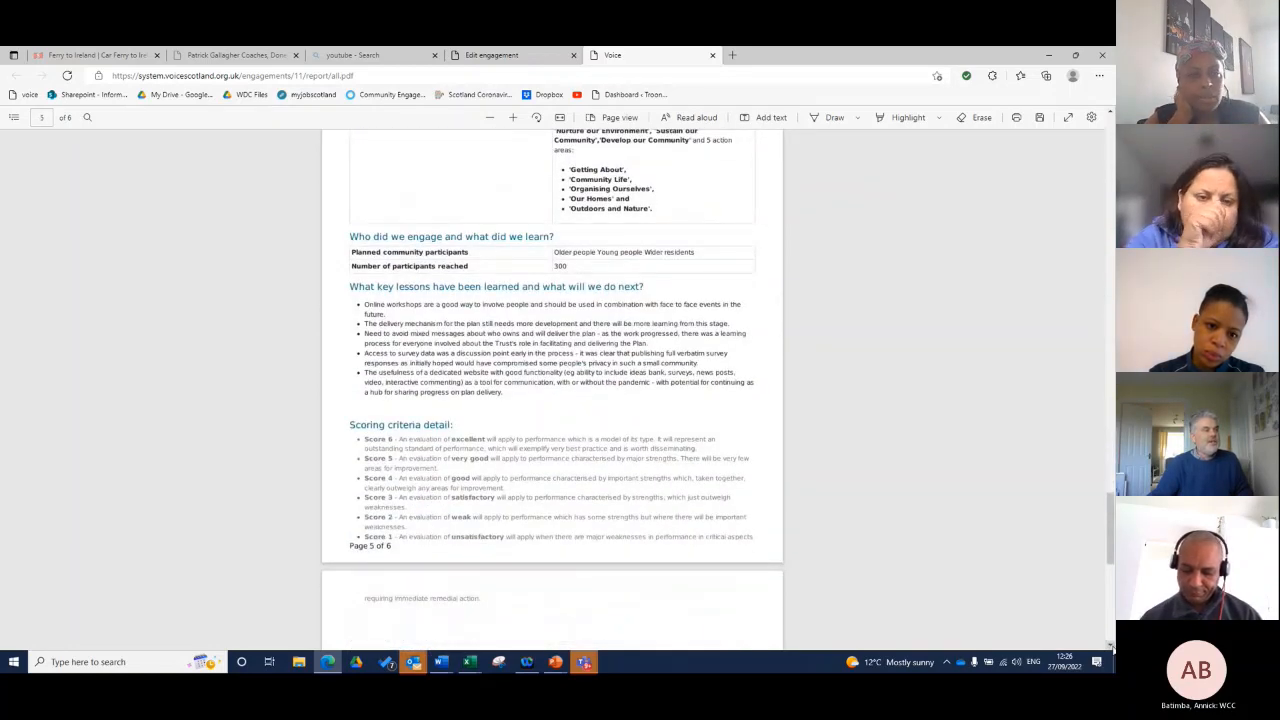
{"action": "scroll", "scroll_direction": "down", "scroll_amount": 3}
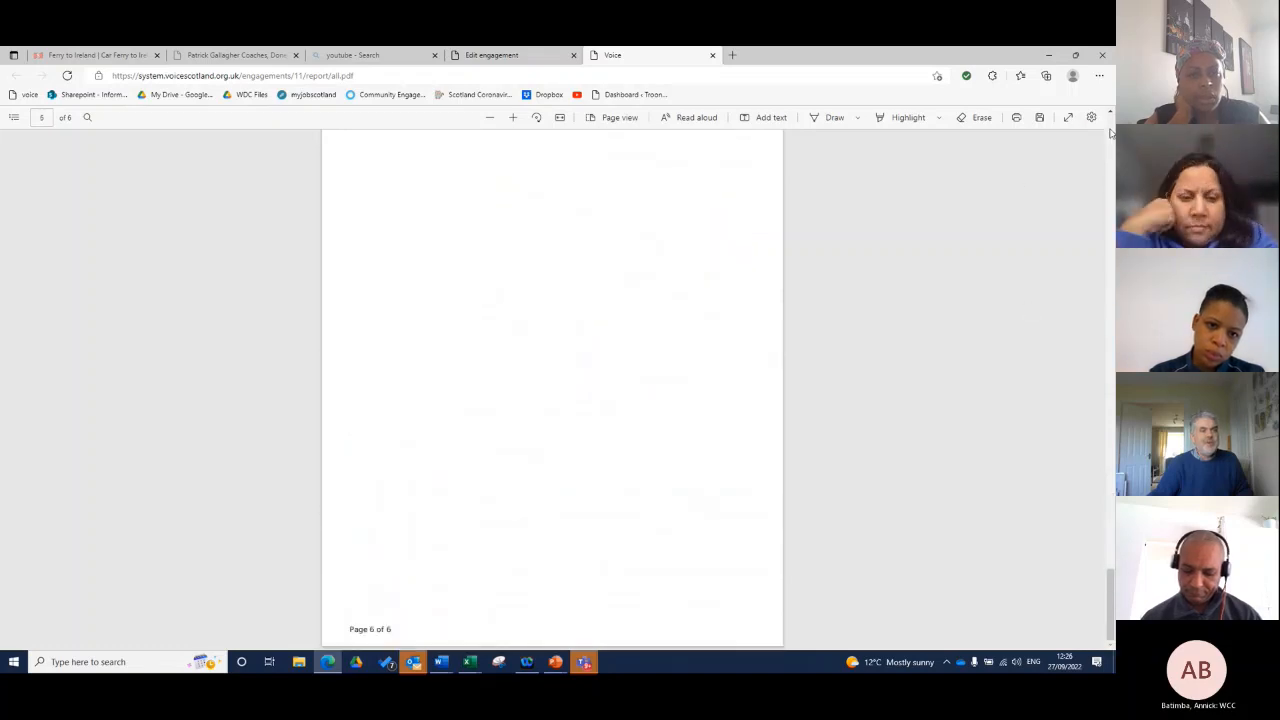